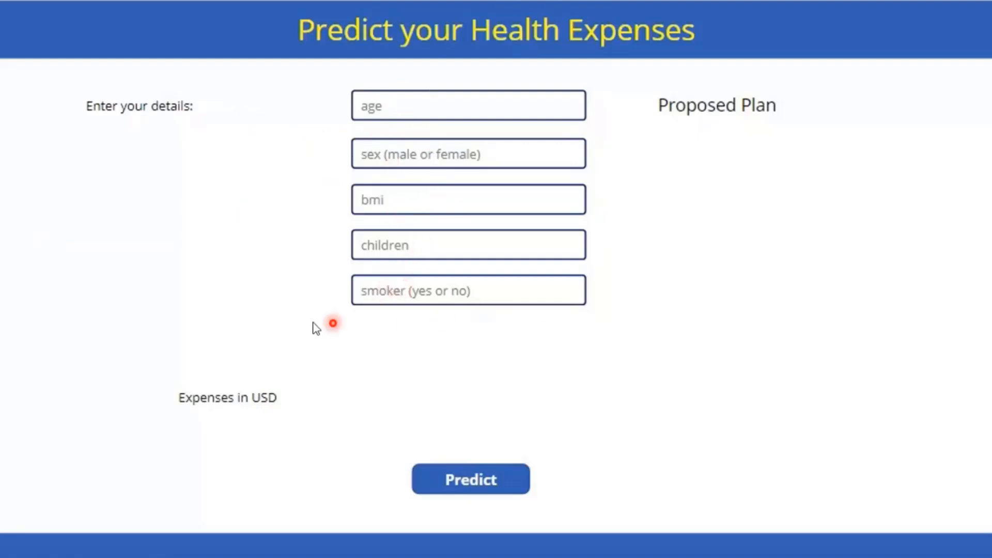
pyautogui.moveTo(257, 245)
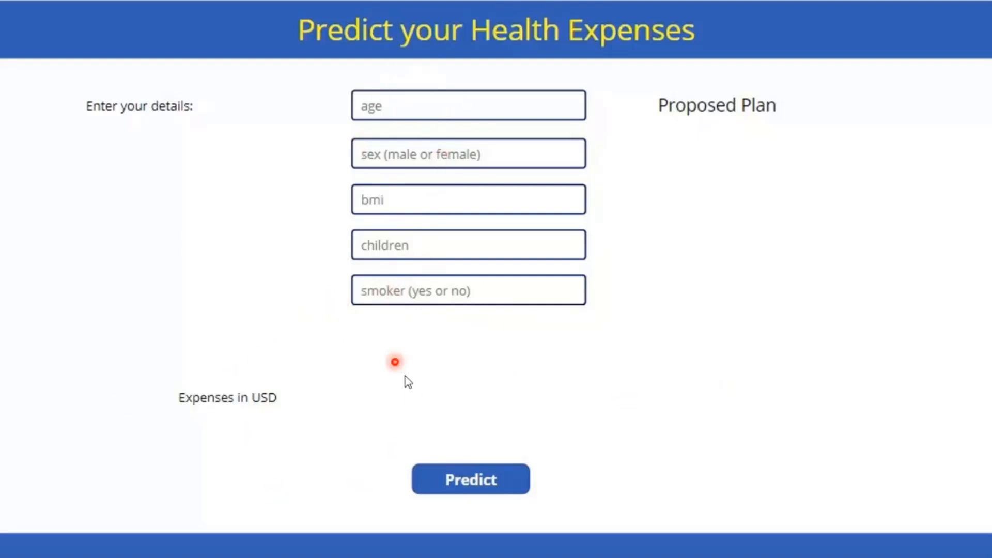
pyautogui.moveTo(285, 486)
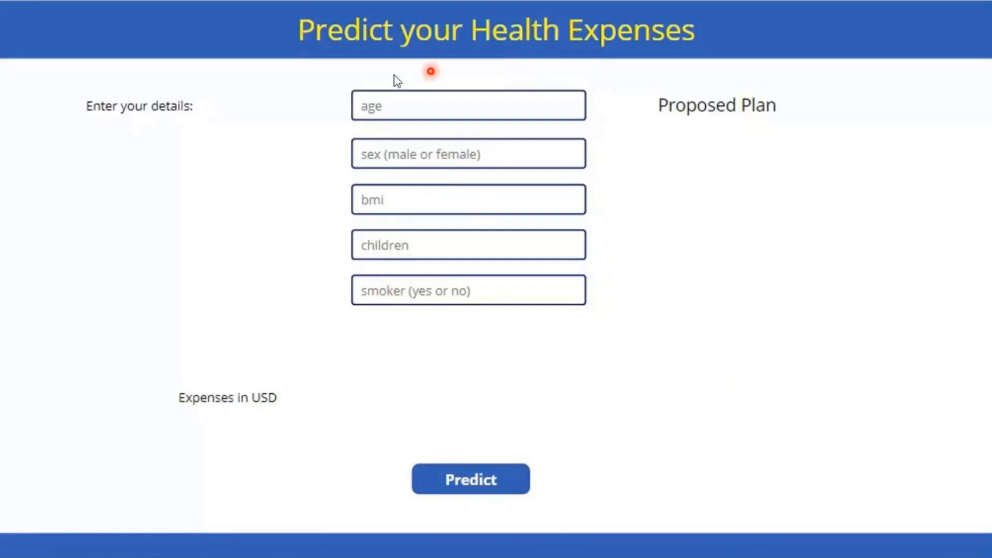
pyautogui.moveTo(701, 137)
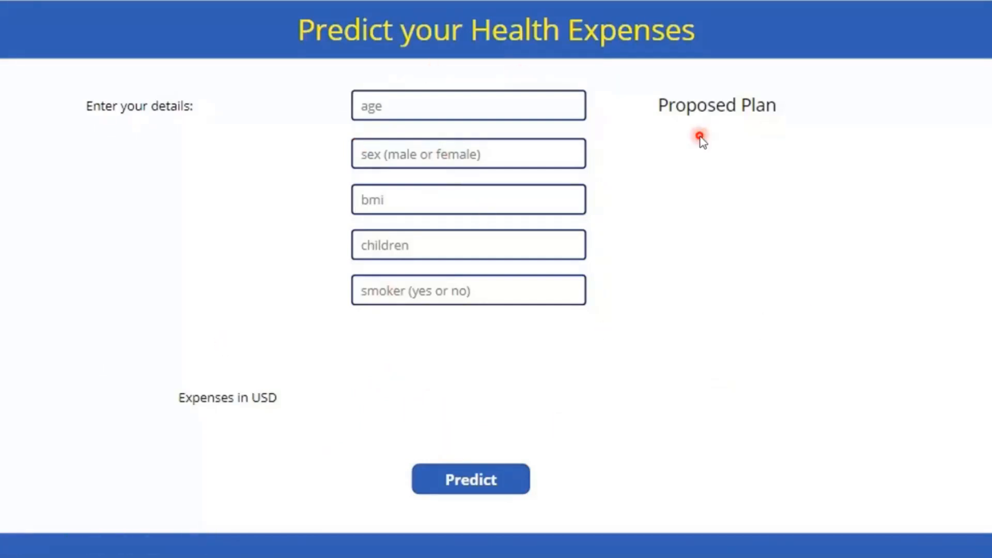
pyautogui.moveTo(777, 278)
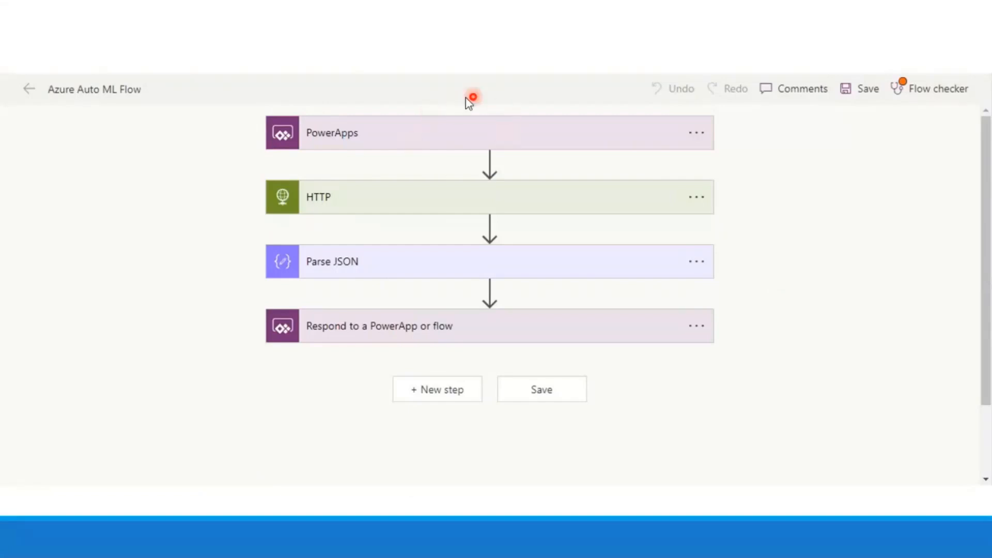
pyautogui.moveTo(775, 252)
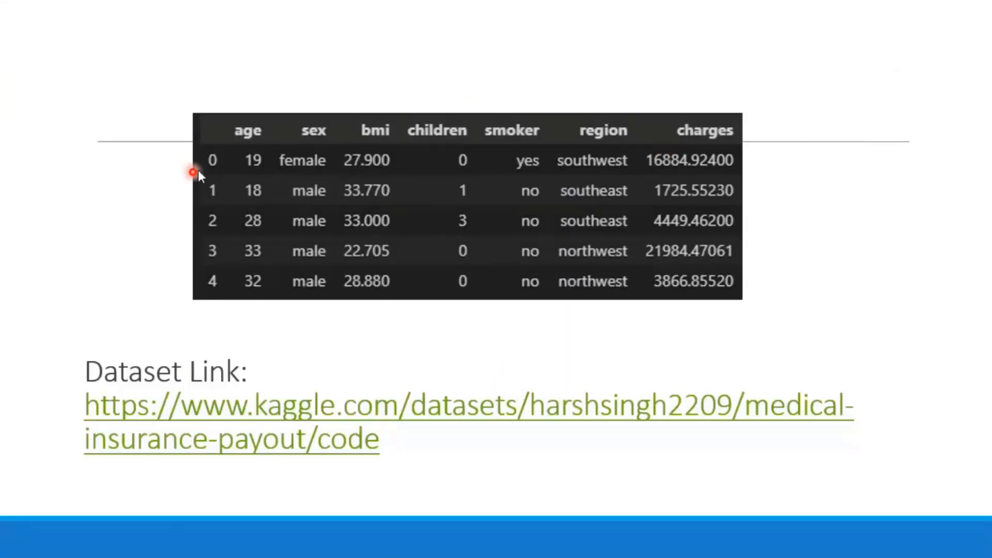
pyautogui.moveTo(237, 298)
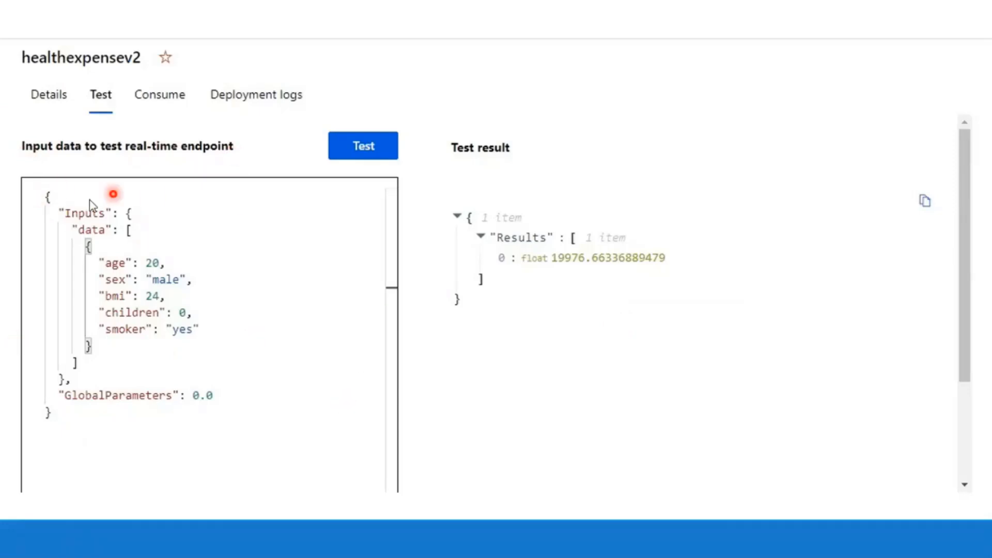
pyautogui.moveTo(669, 225)
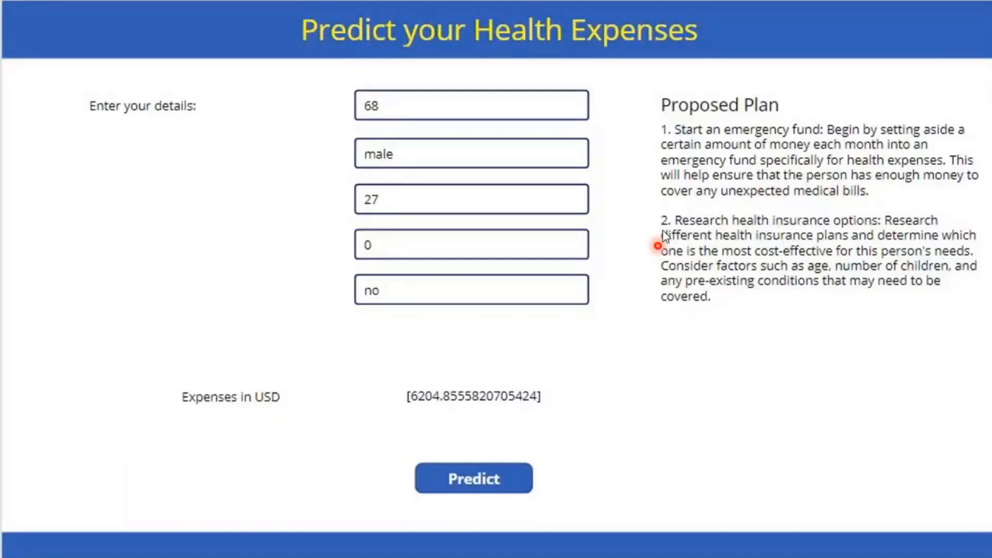
pyautogui.moveTo(773, 348)
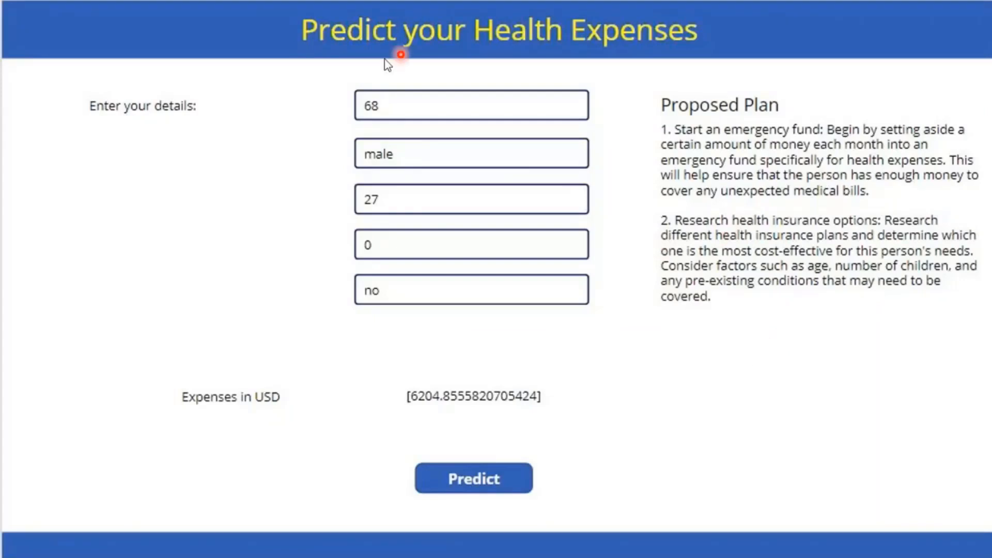
pyautogui.moveTo(823, 260)
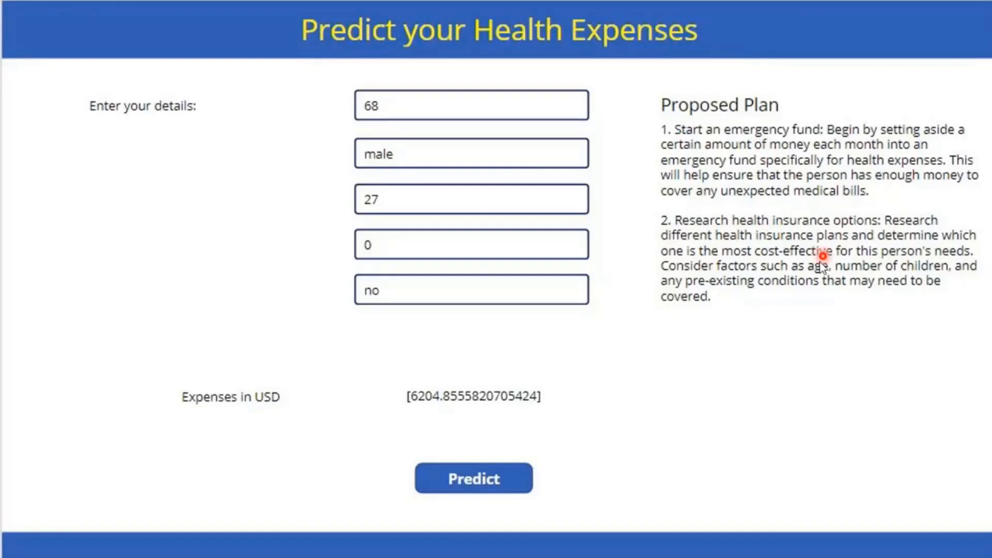
pyautogui.moveTo(770, 348)
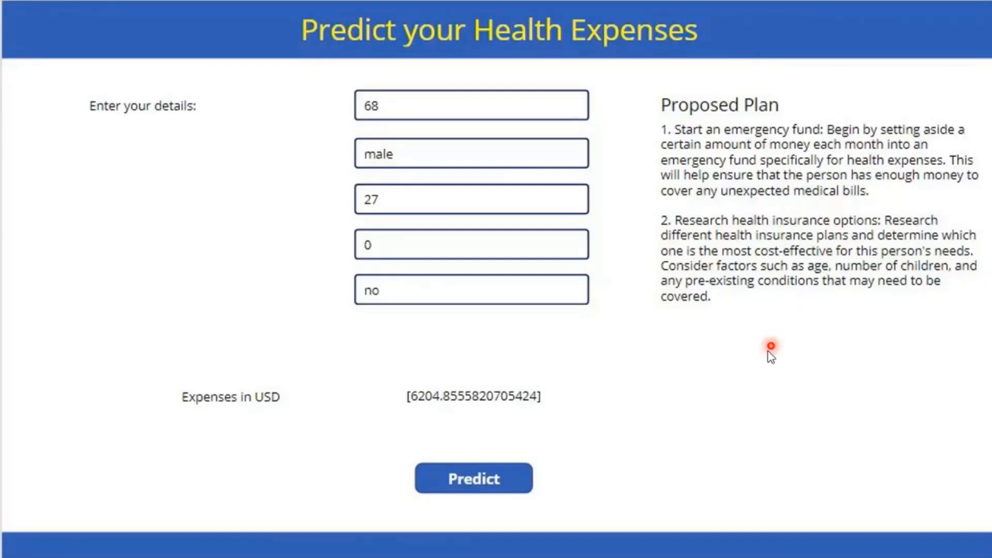
pyautogui.moveTo(764, 360)
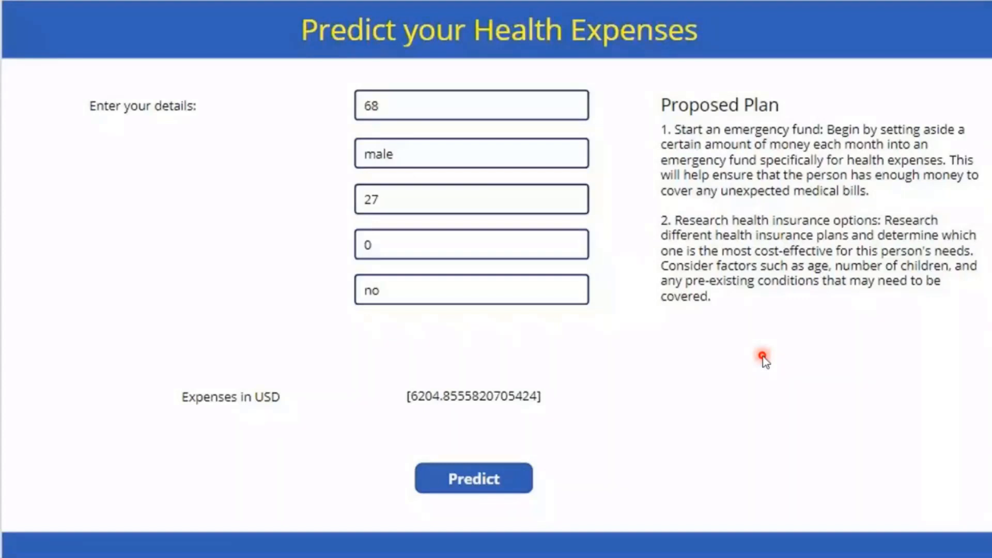
# Advance the slideshow to the smoker example predicting about 21,965 USD with a four-point savings plan.
pyautogui.click(472, 477)
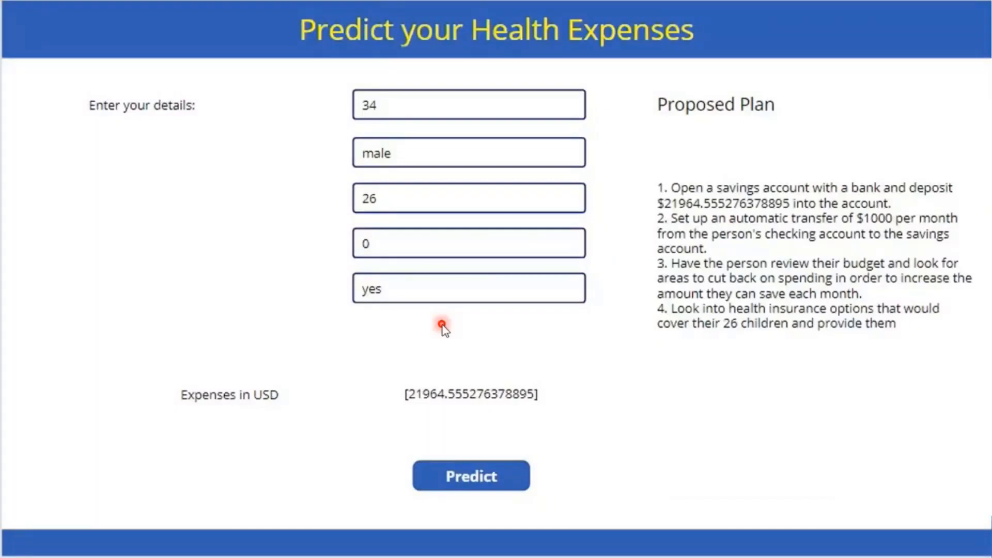
pyautogui.moveTo(738, 359)
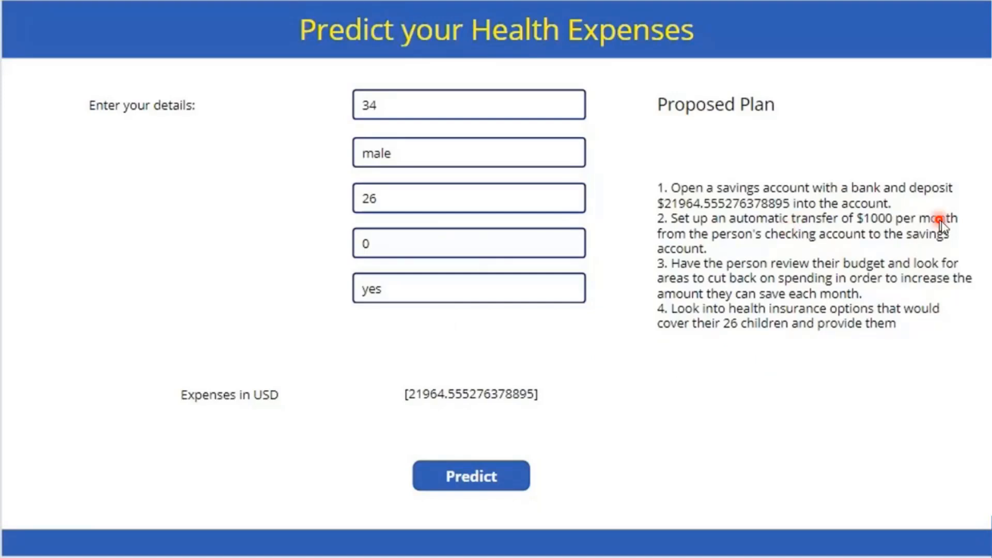
pyautogui.moveTo(892, 249)
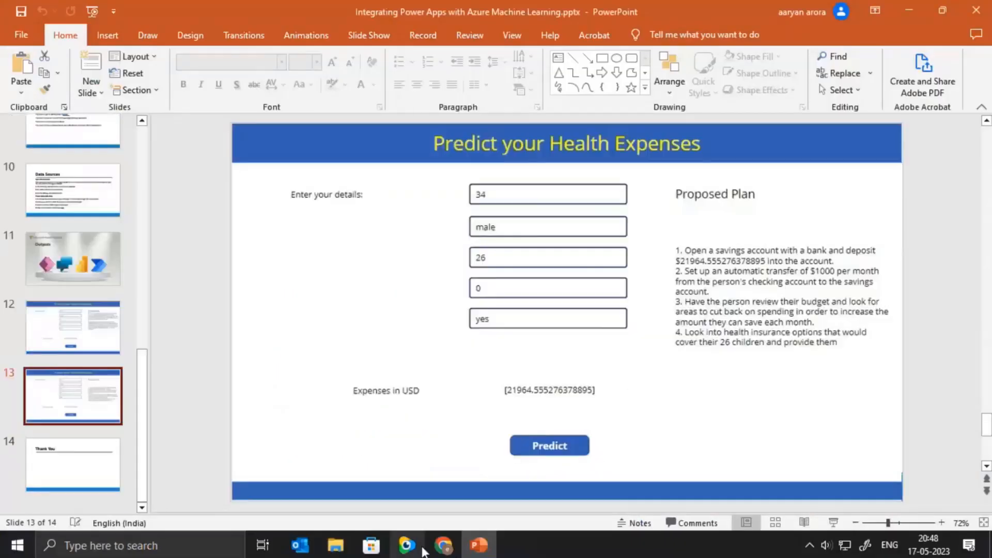
# Inspect the Predict button's expanded OnSelect formula calling AzureAutoMLFlow and OpenAI, then show the connected flows.
pyautogui.click(444, 544)
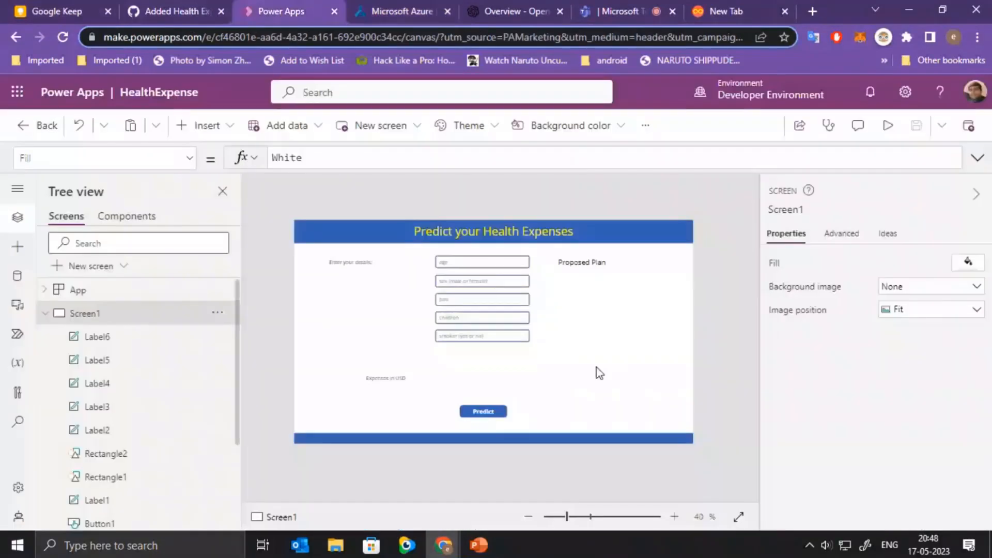
pyautogui.moveTo(393, 252)
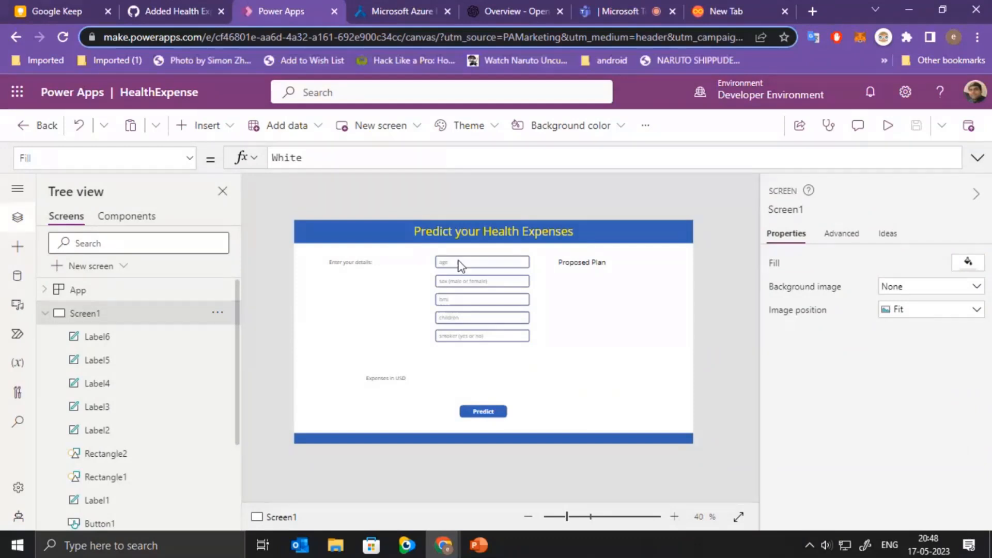
pyautogui.click(482, 261)
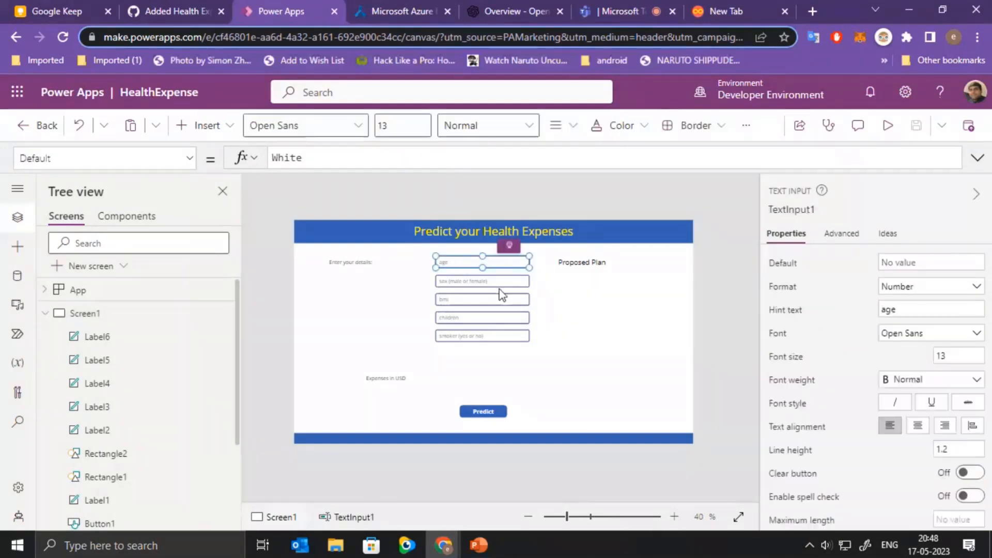
pyautogui.click(483, 411)
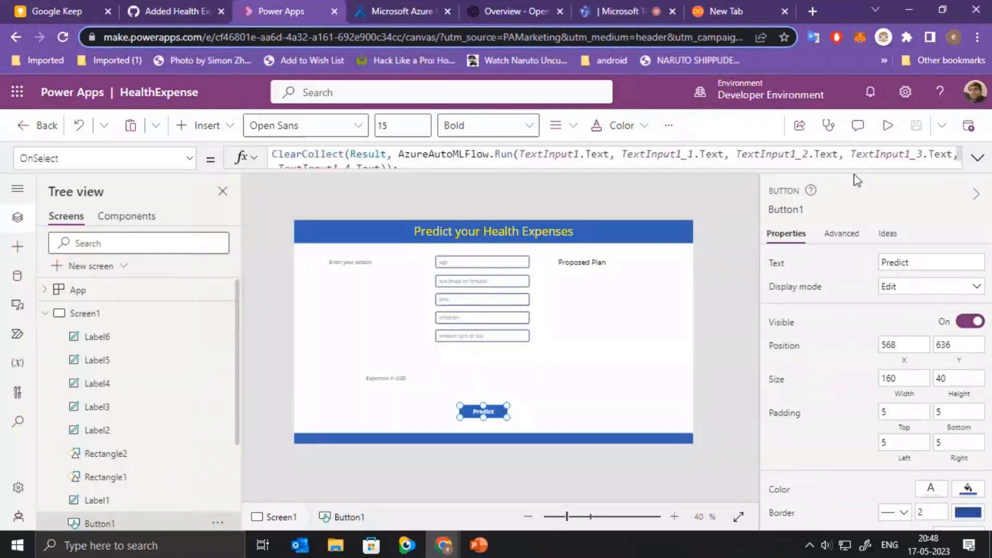
pyautogui.click(978, 158)
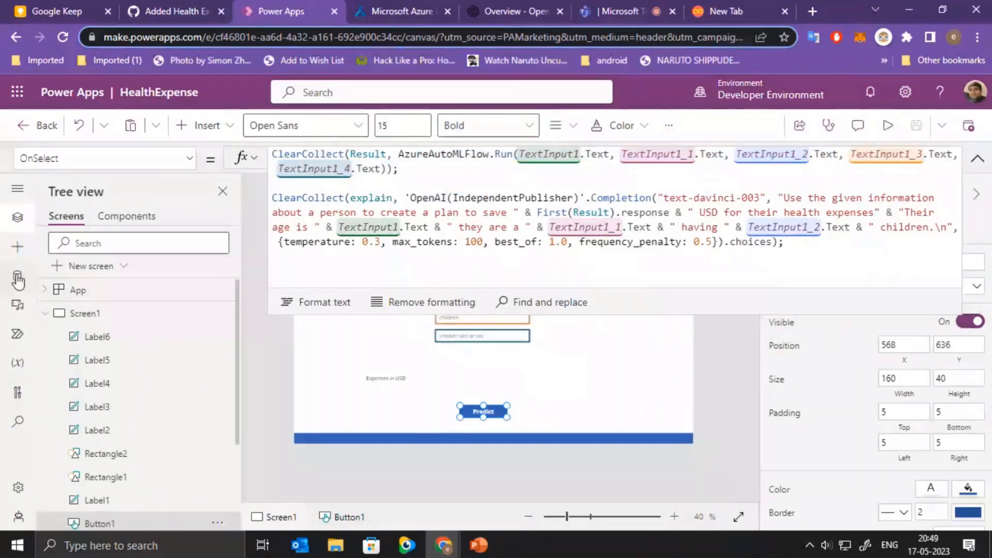
pyautogui.click(18, 275)
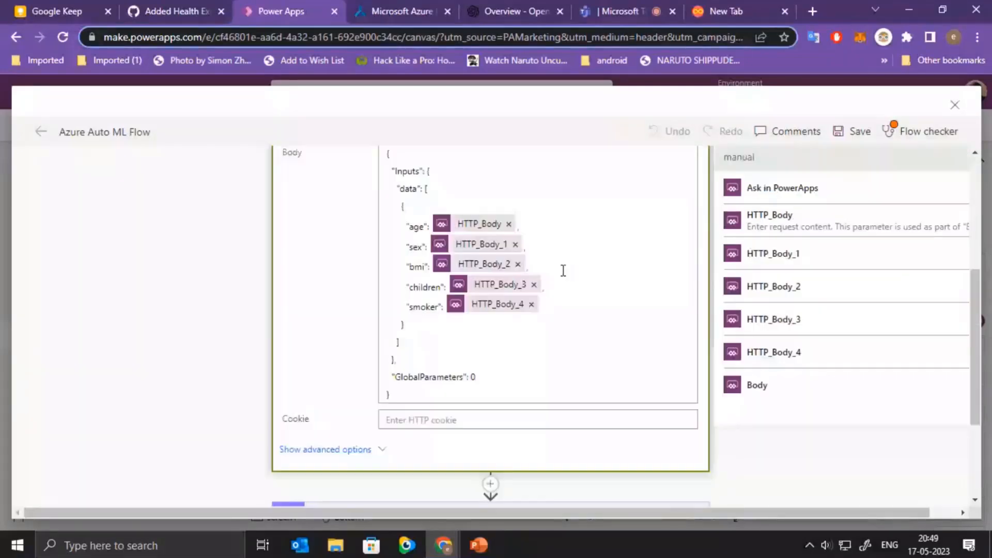
# Scroll through the HTTP and Parse JSON actions down to the Respond to a PowerApp step.
pyautogui.scroll(-3)
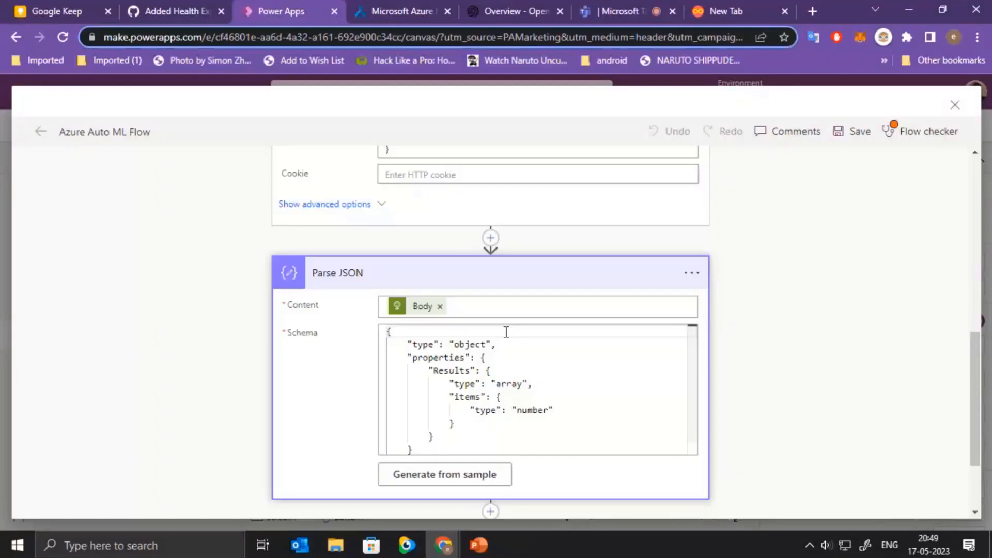
pyautogui.scroll(-3)
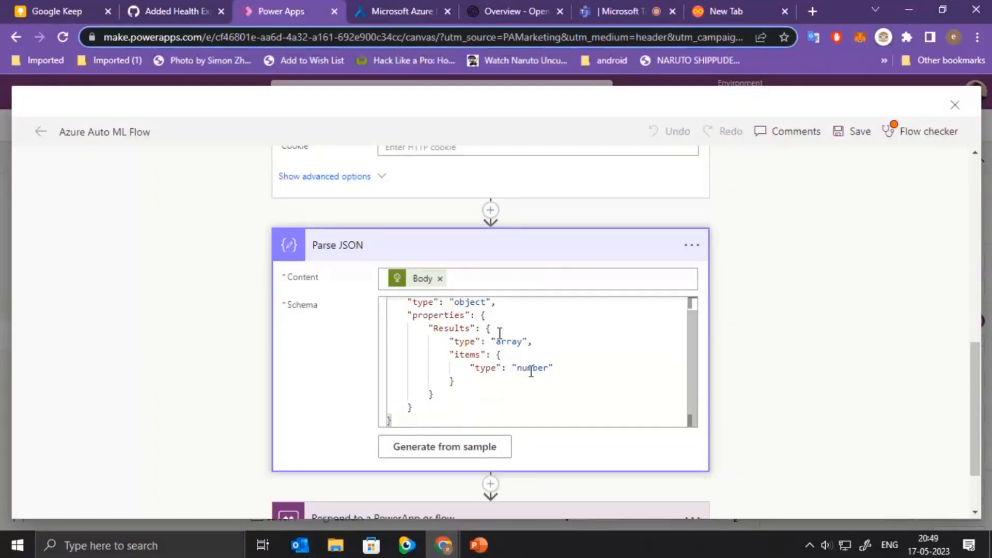
pyautogui.scroll(-3)
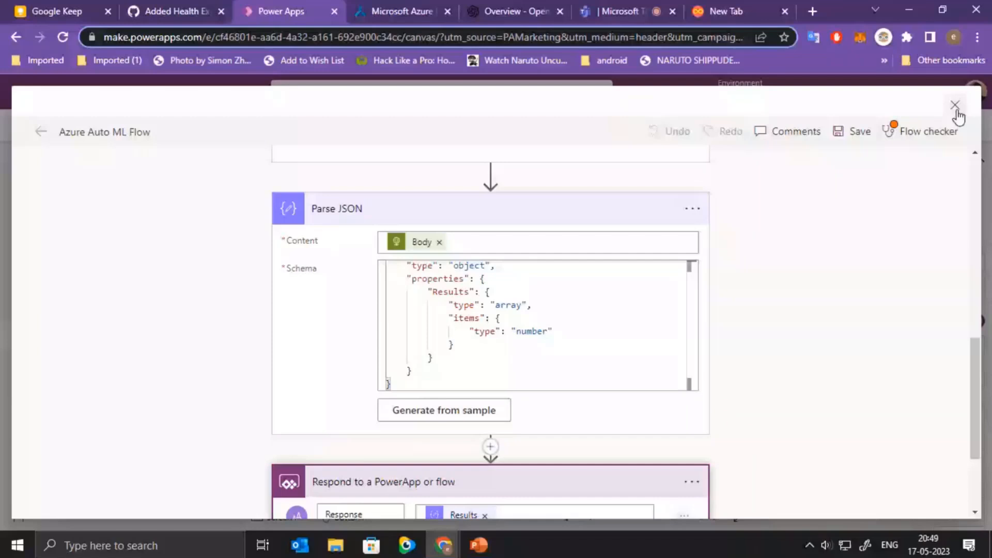
pyautogui.click(955, 104)
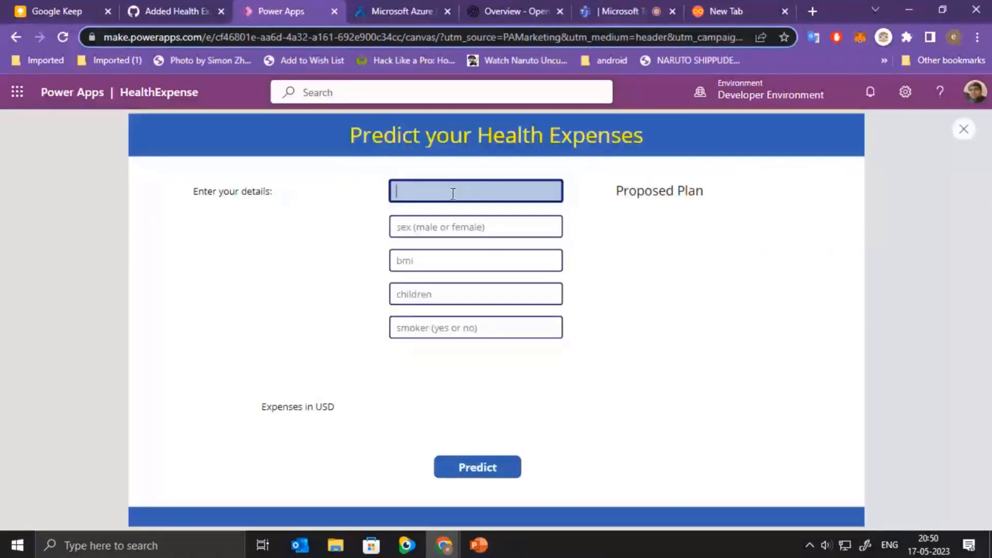
# Enter 50, male, 31, no and predict, getting about 9,798 USD expense and a three-point savings plan.
pyautogui.write('50')
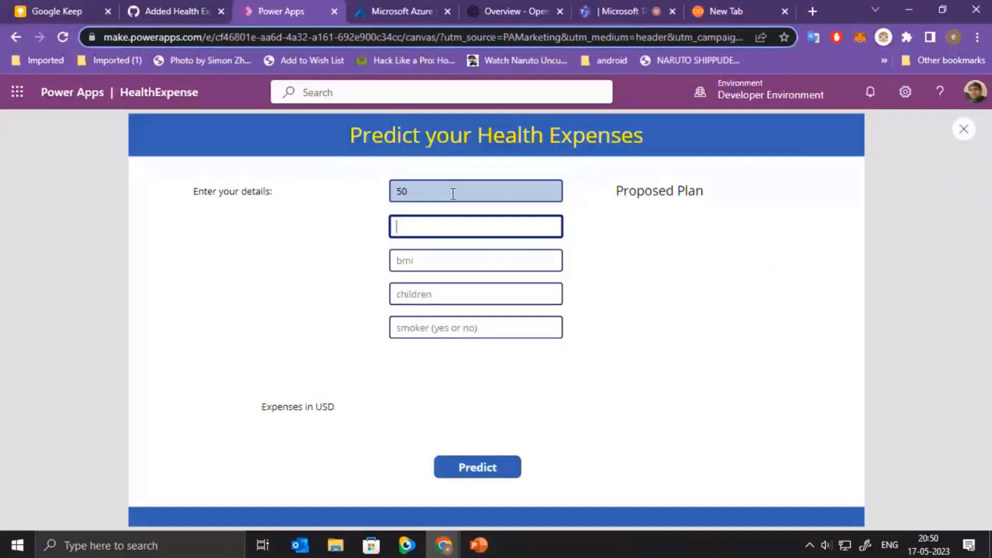
pyautogui.write('male')
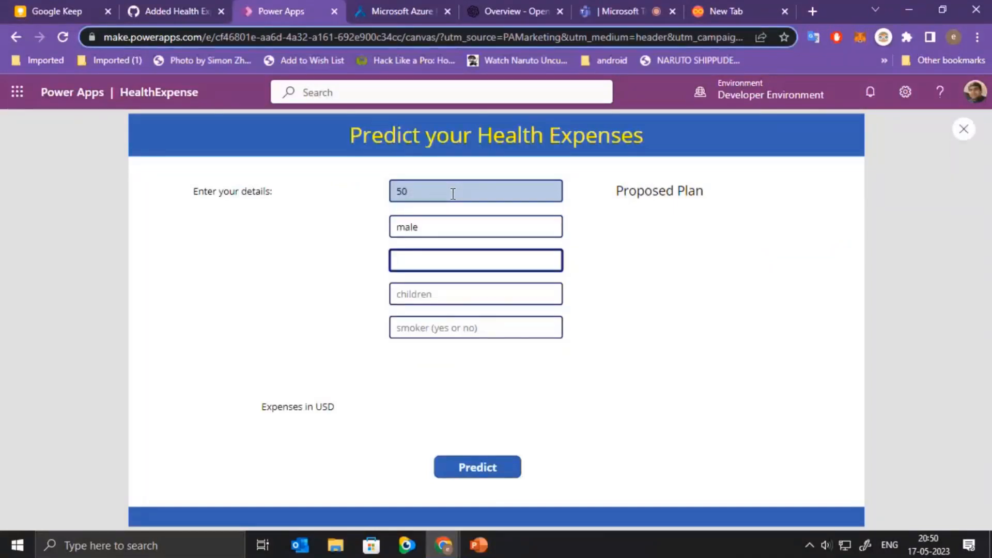
pyautogui.write('31')
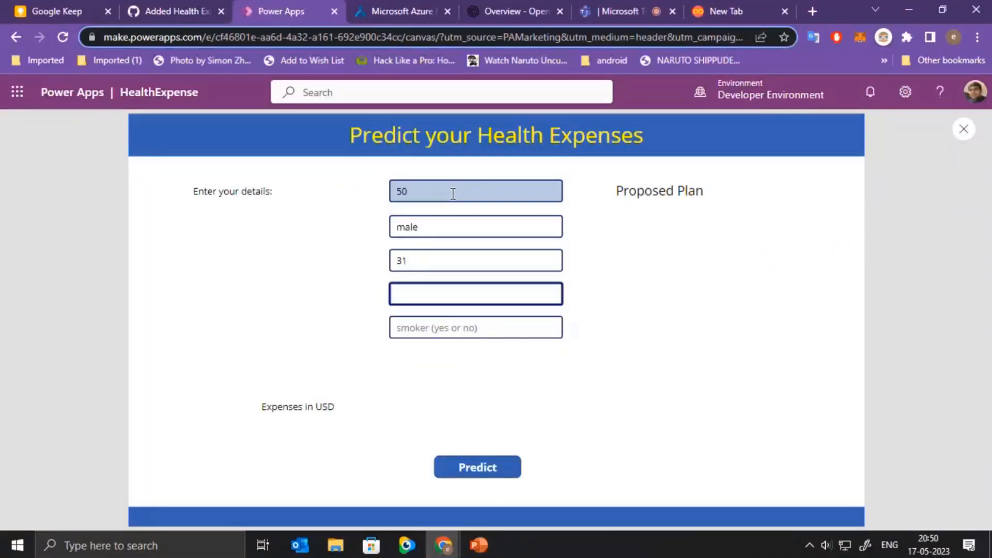
pyautogui.write('no')
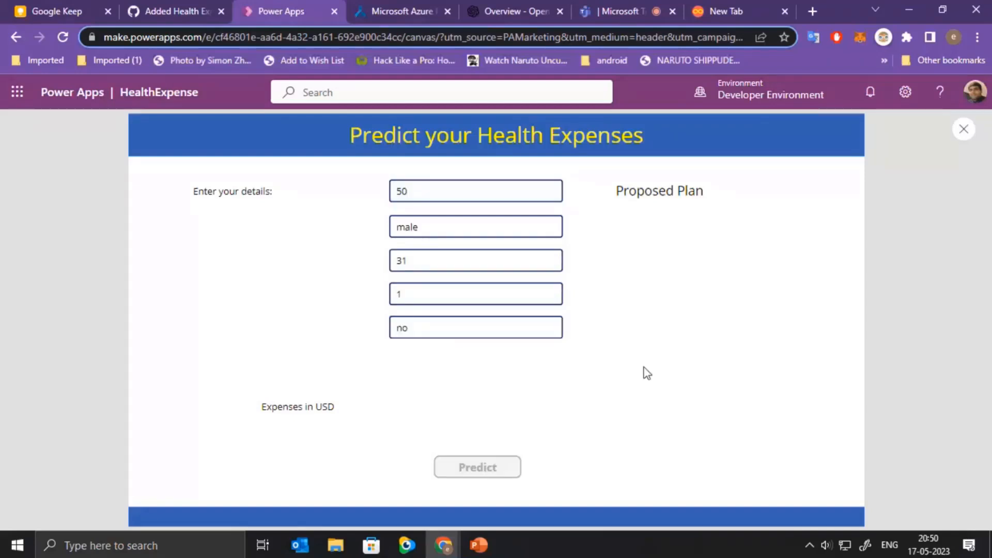
pyautogui.click(477, 467)
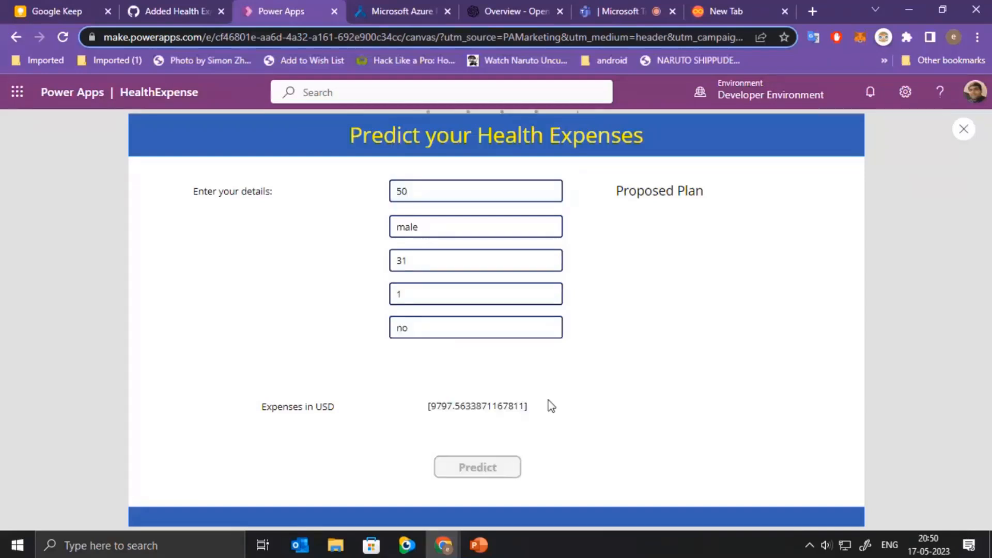
pyautogui.moveTo(252, 425)
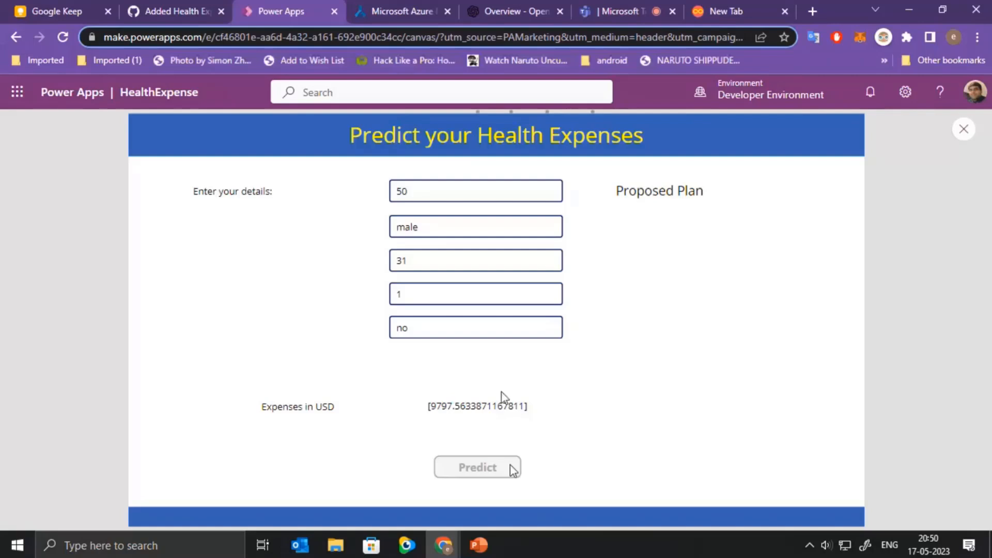
pyautogui.moveTo(822, 280)
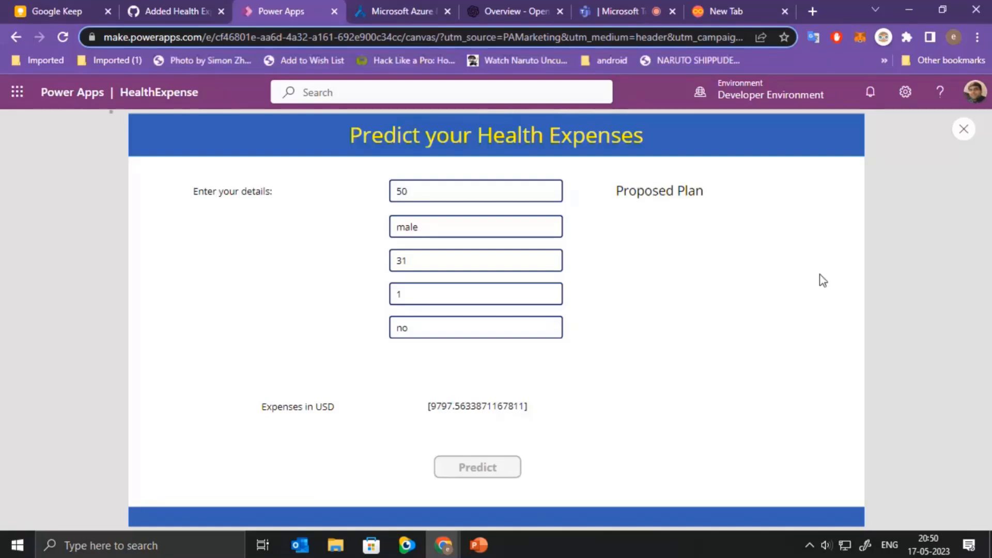
pyautogui.click(478, 467)
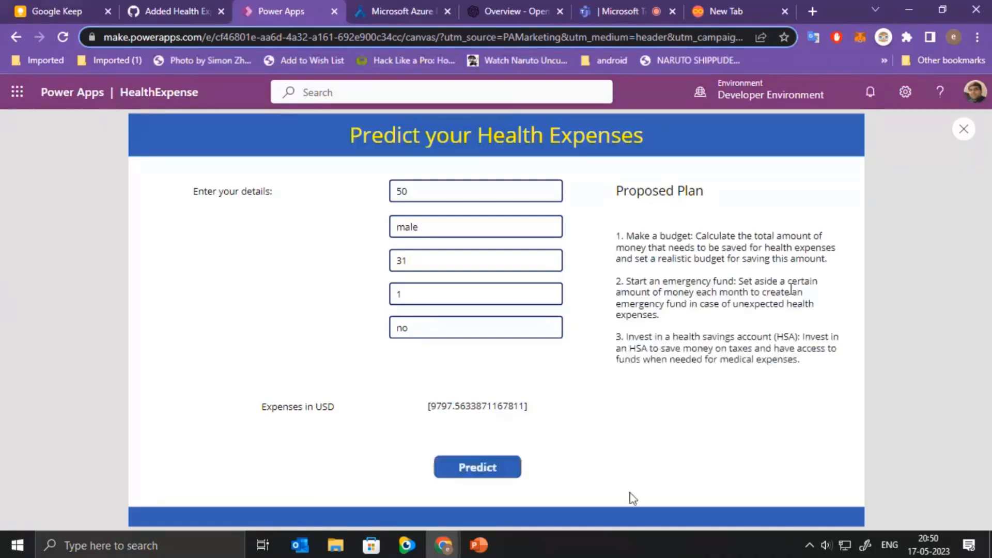
pyautogui.moveTo(835, 397)
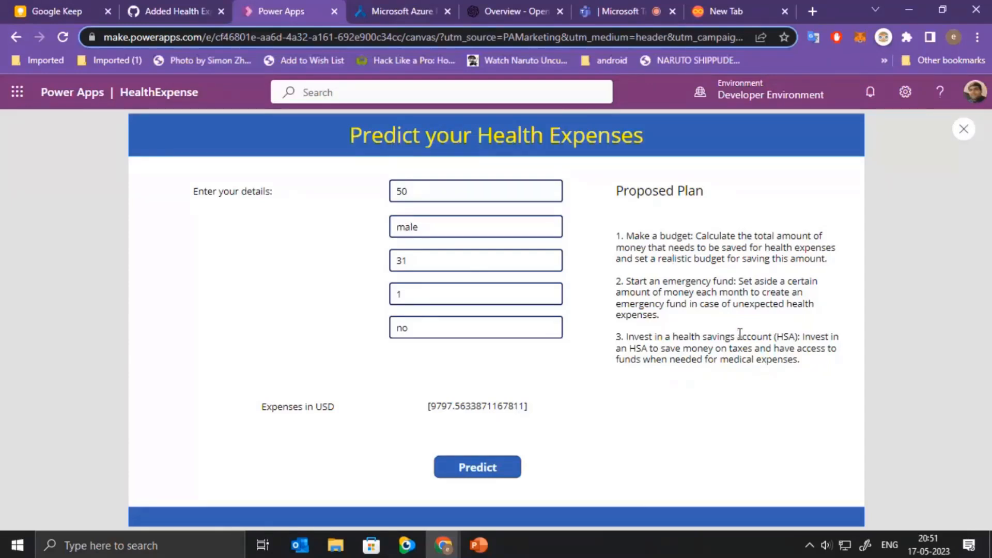
pyautogui.moveTo(703, 269)
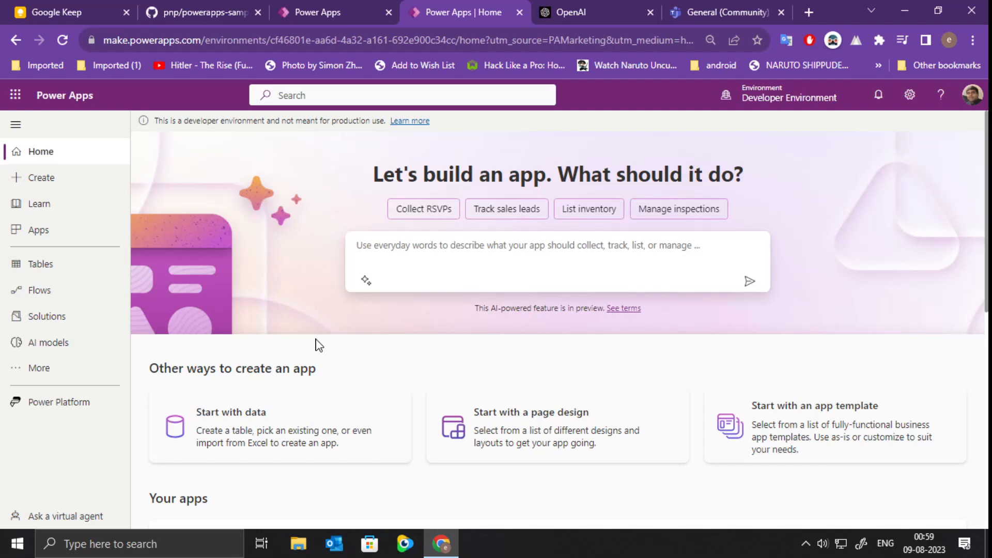
pyautogui.moveTo(291, 331)
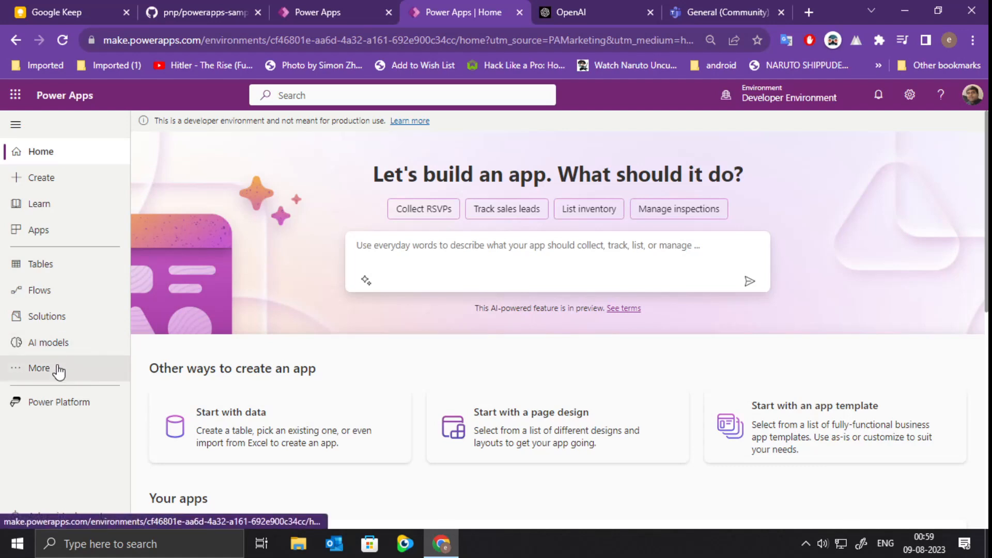
# Go via More in the left navigation to the AI models page listing one draft Document Processing model.
pyautogui.click(38, 368)
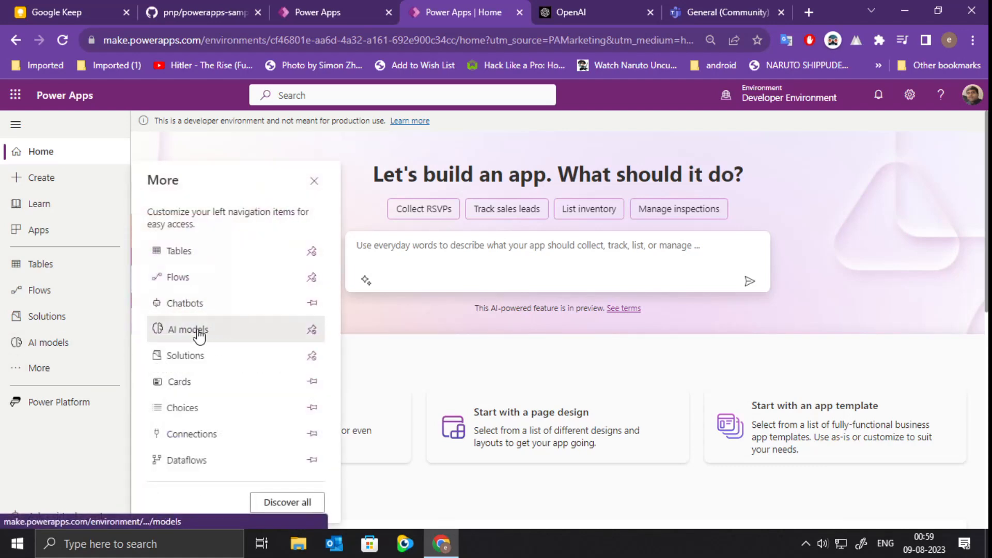
pyautogui.click(188, 329)
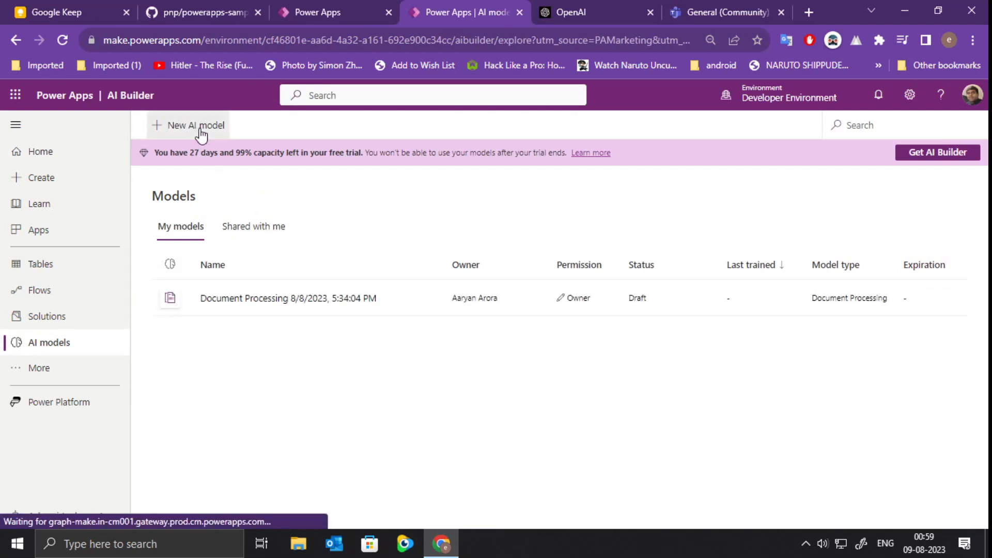
# Start a New AI model to reach the AI Builder Explore page of prebuilt models.
pyautogui.click(195, 125)
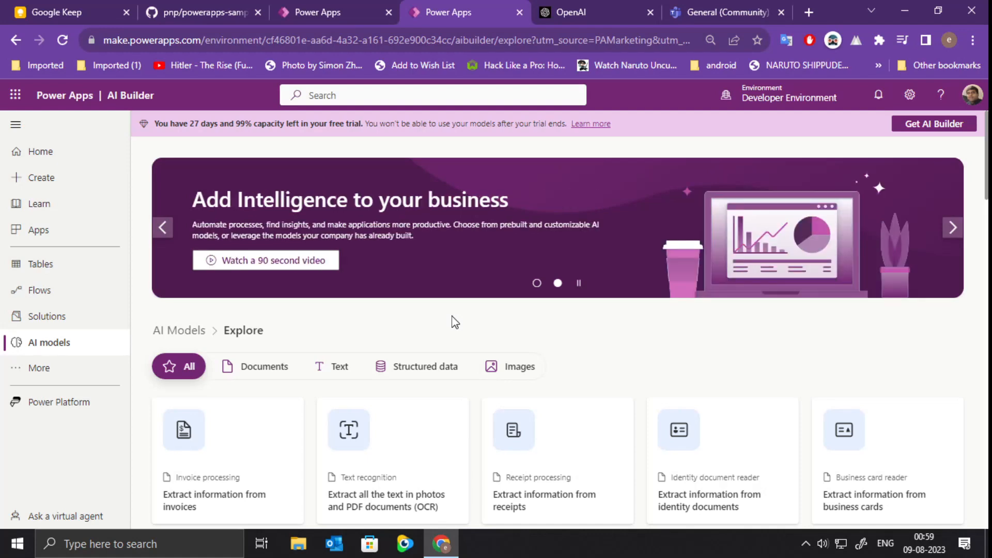
# Test the Text recognition model on the uploaded WhatsApp prescription photo, then return to the HealthExpense editor.
pyautogui.click(510, 366)
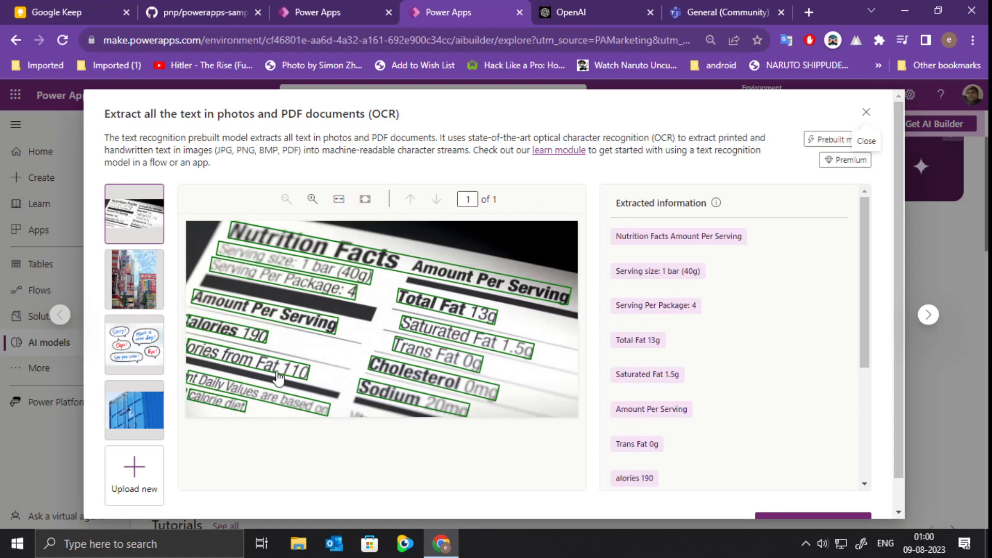
pyautogui.moveTo(144, 114); pyautogui.dragTo(255, 114)
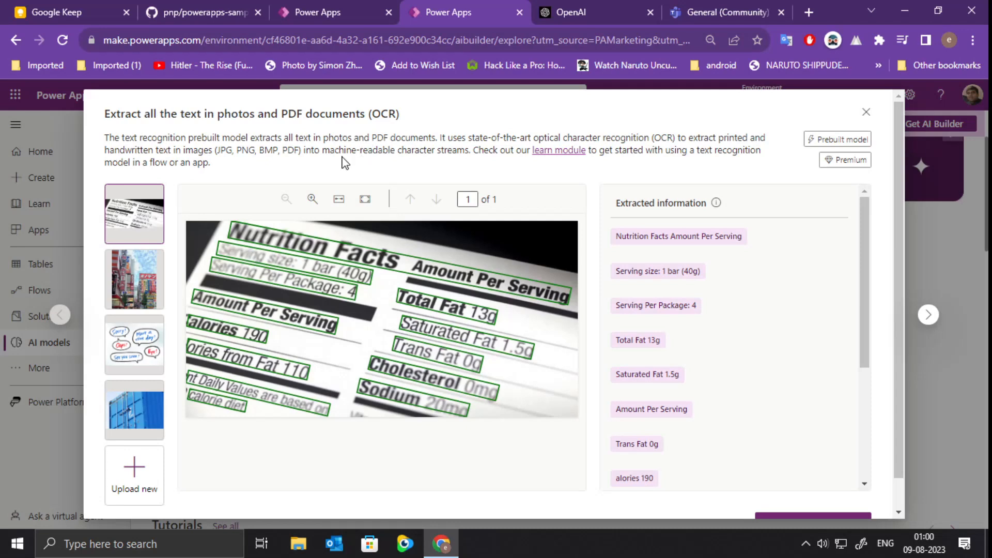
pyautogui.moveTo(339, 171)
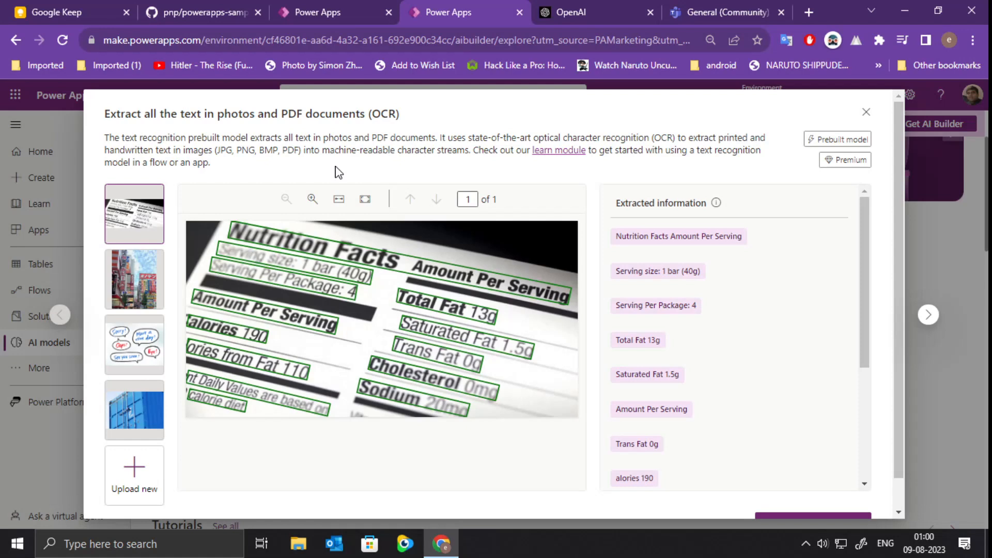
pyautogui.moveTo(168, 472)
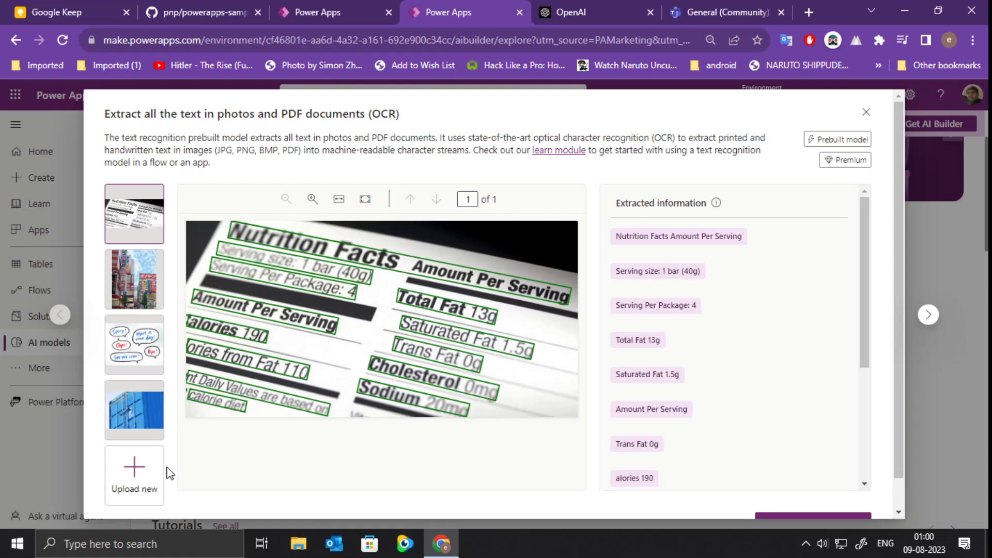
pyautogui.click(133, 475)
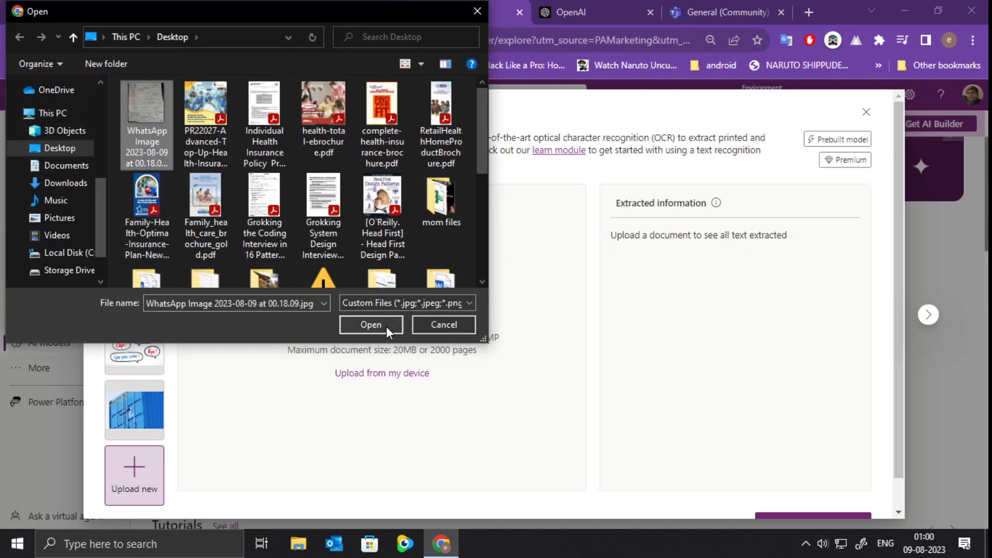
pyautogui.click(371, 324)
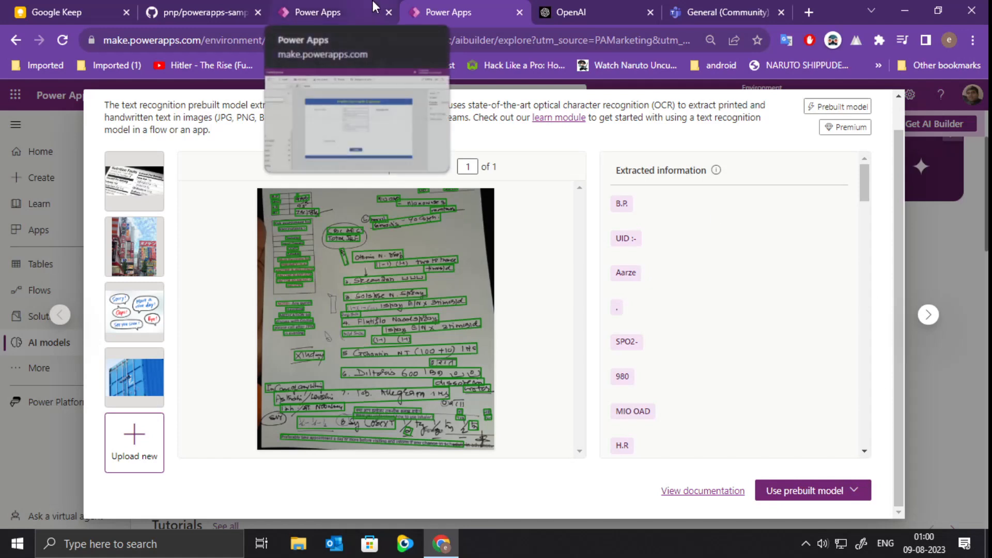
pyautogui.click(316, 12)
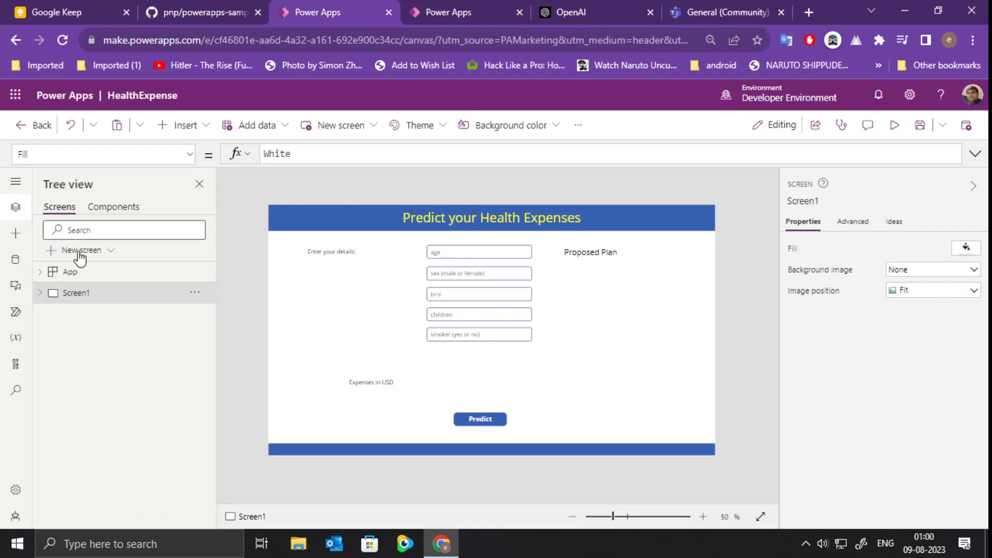
# Add a new blank screen to the HealthExpense app.
pyautogui.click(80, 250)
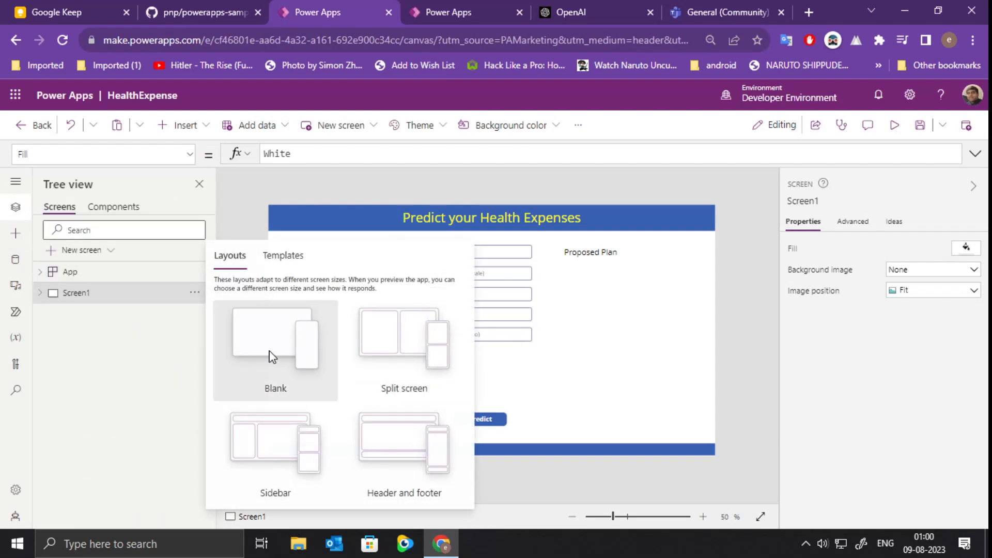
pyautogui.click(275, 342)
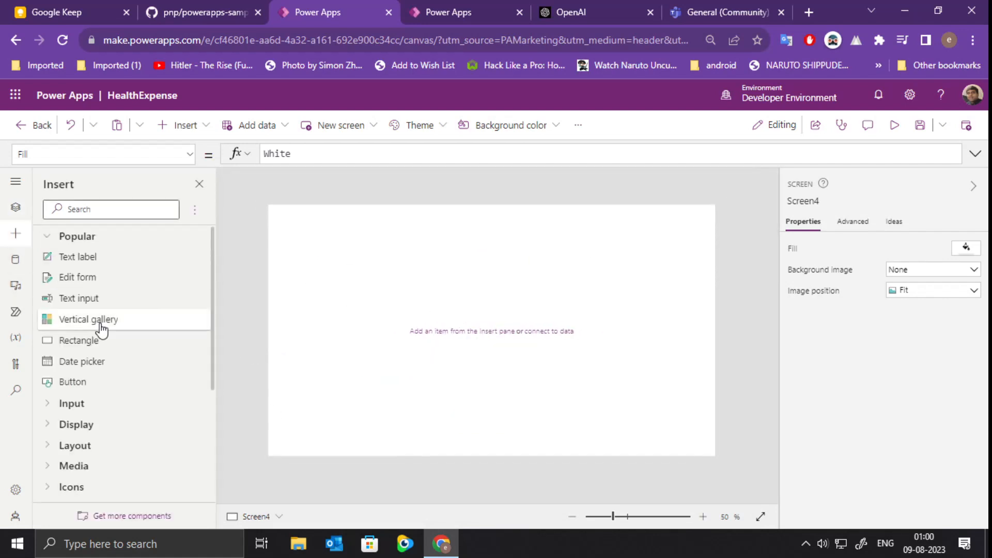
pyautogui.scroll(-3)
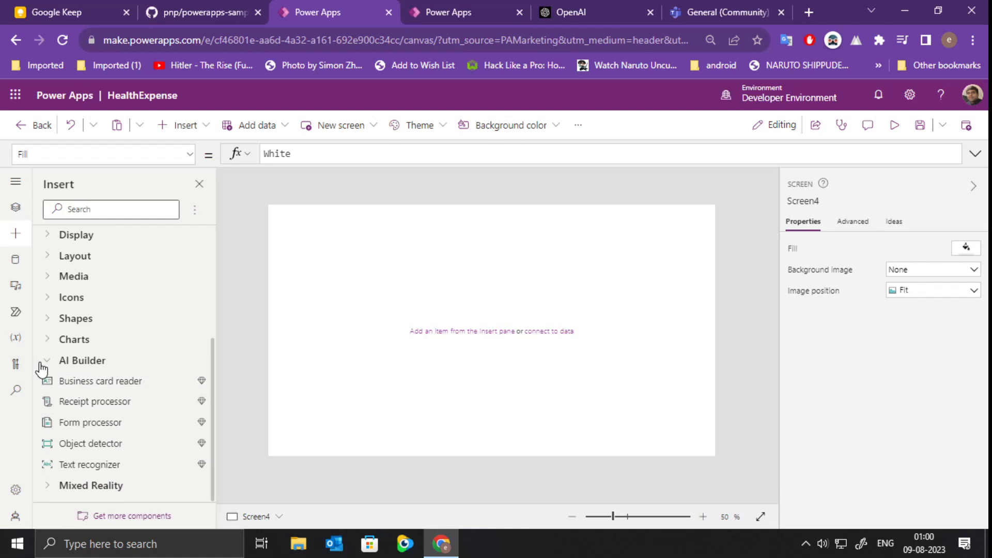
pyautogui.moveTo(110, 443)
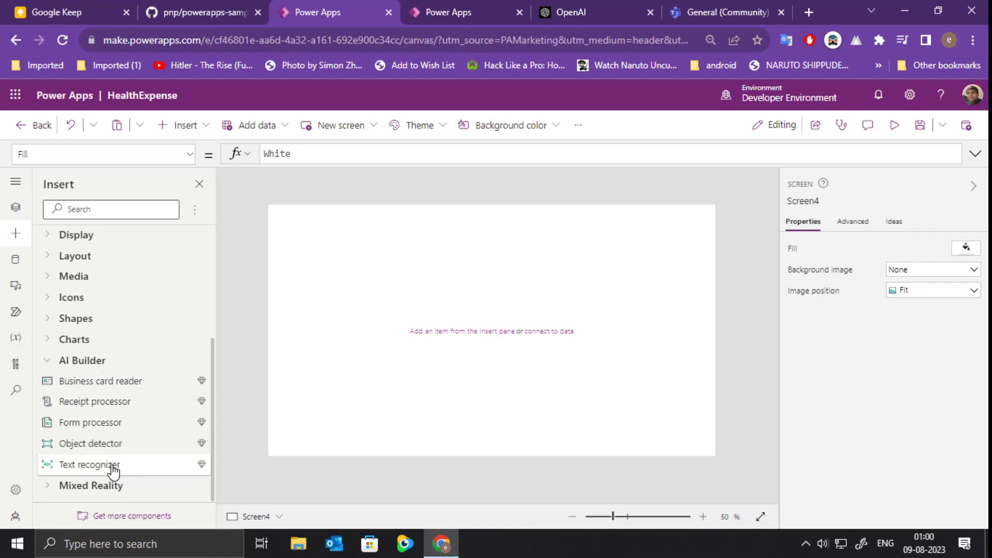
pyautogui.moveTo(113, 472)
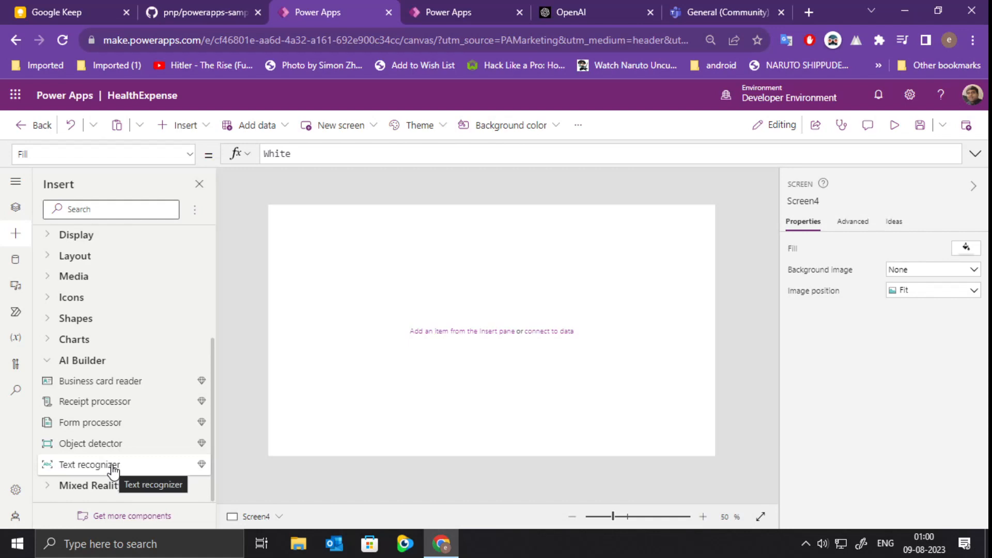
pyautogui.moveTo(120, 462)
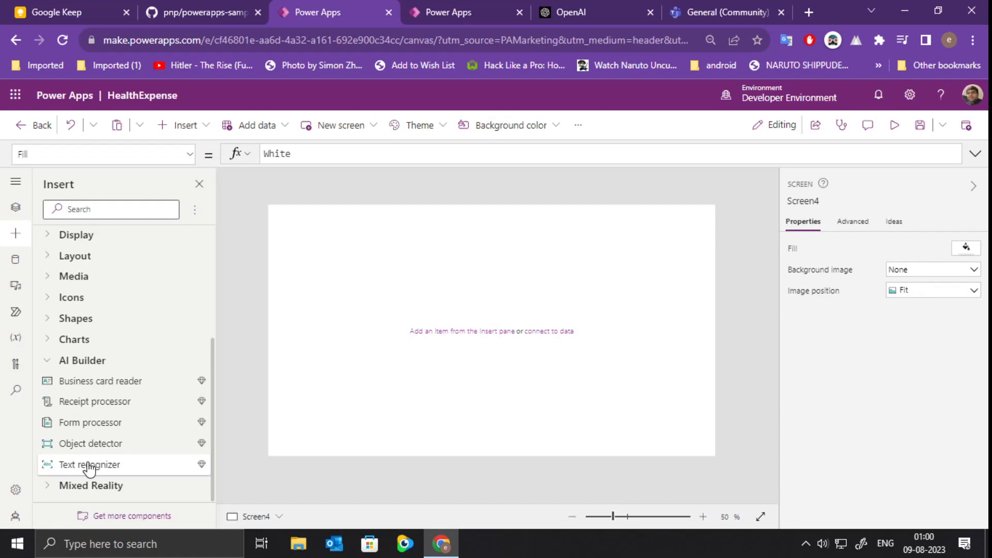
# Place an AI Builder text recognizer on the new screen and stretch it across the canvas width.
pyautogui.click(89, 464)
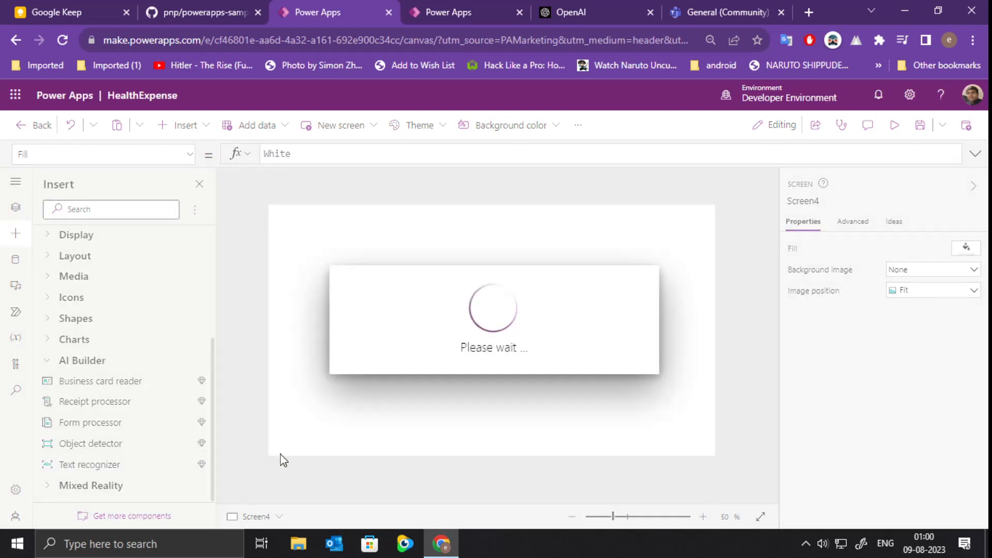
pyautogui.moveTo(371, 379)
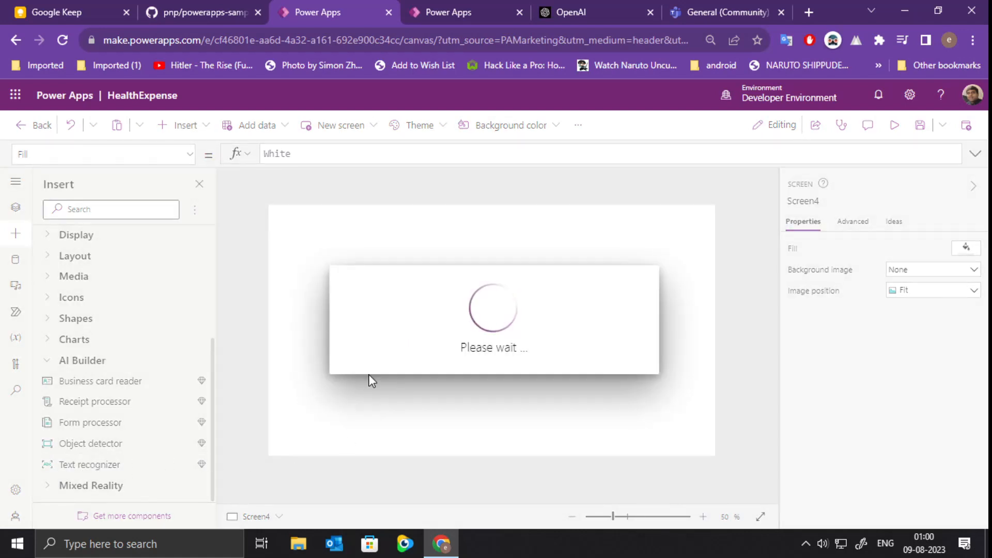
pyautogui.click(88, 464)
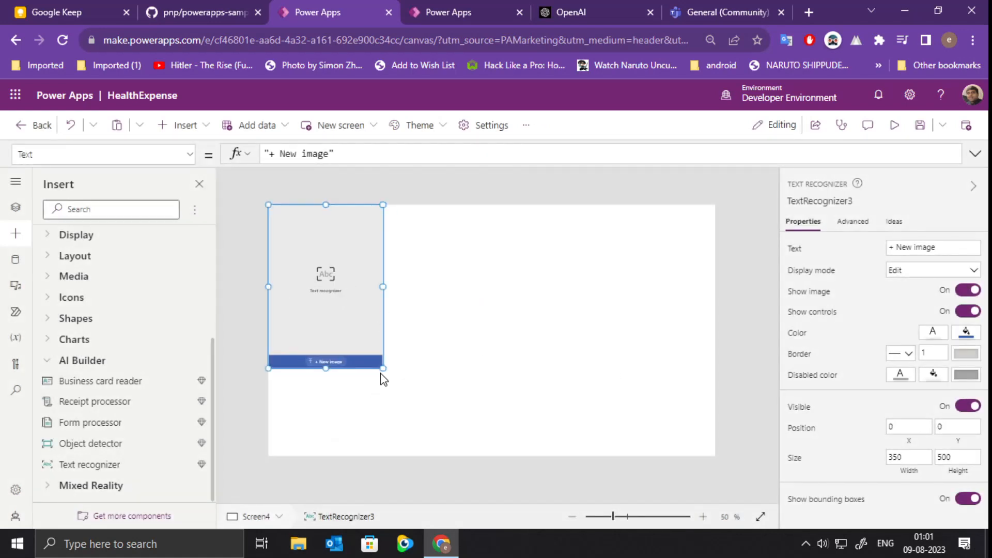
pyautogui.moveTo(382, 366); pyautogui.dragTo(715, 405)
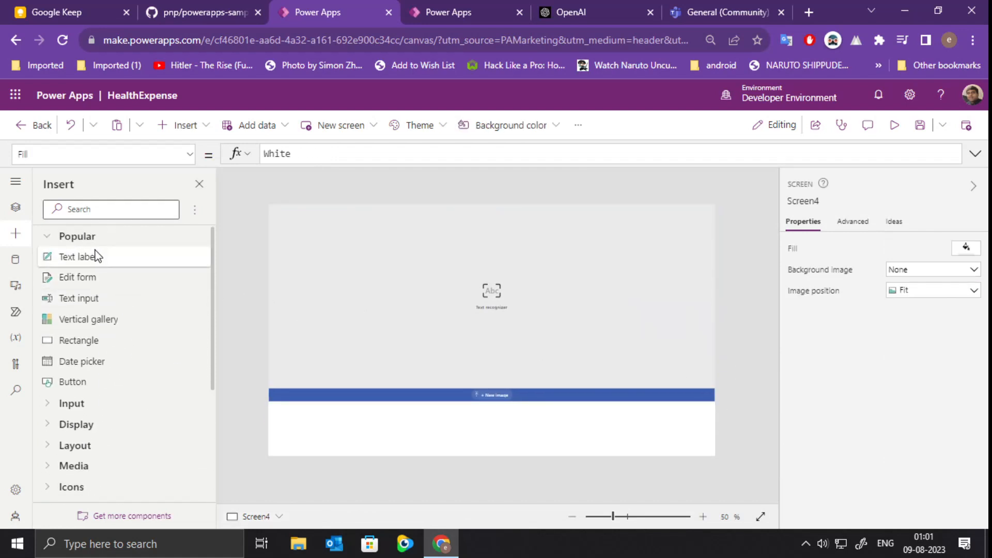
# Add a text label below the recognizer and widen it to span the screen.
pyautogui.click(79, 256)
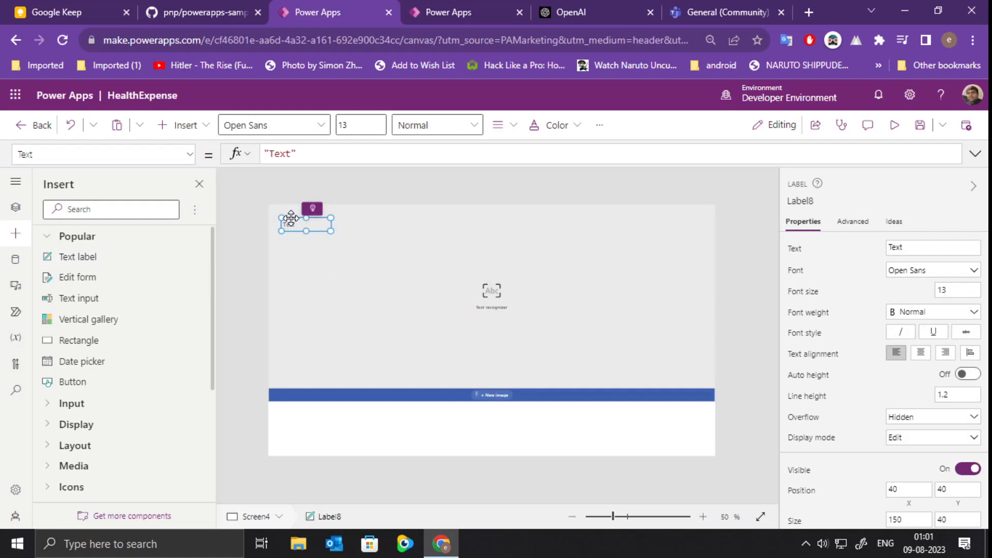
pyautogui.moveTo(305, 221); pyautogui.dragTo(292, 408)
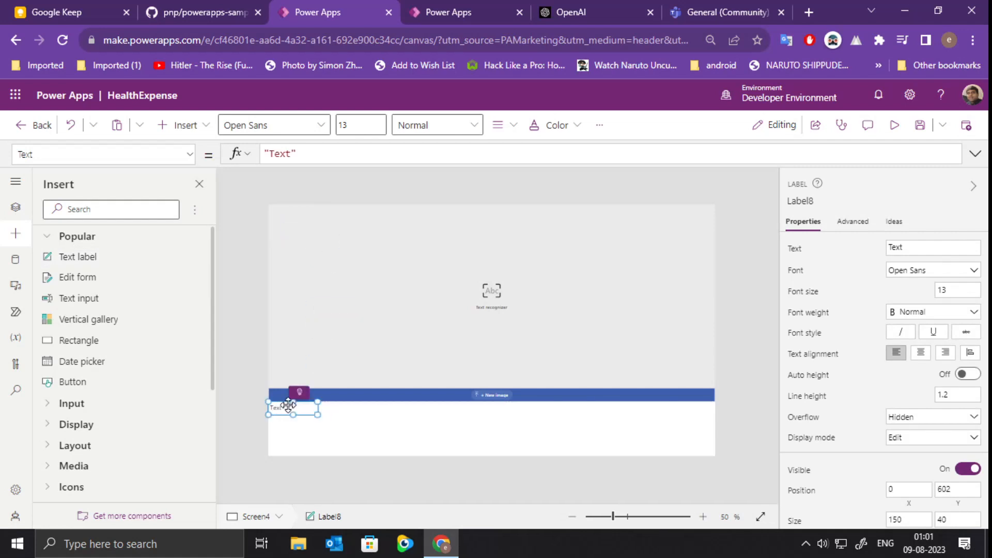
pyautogui.moveTo(293, 410); pyautogui.dragTo(619, 455)
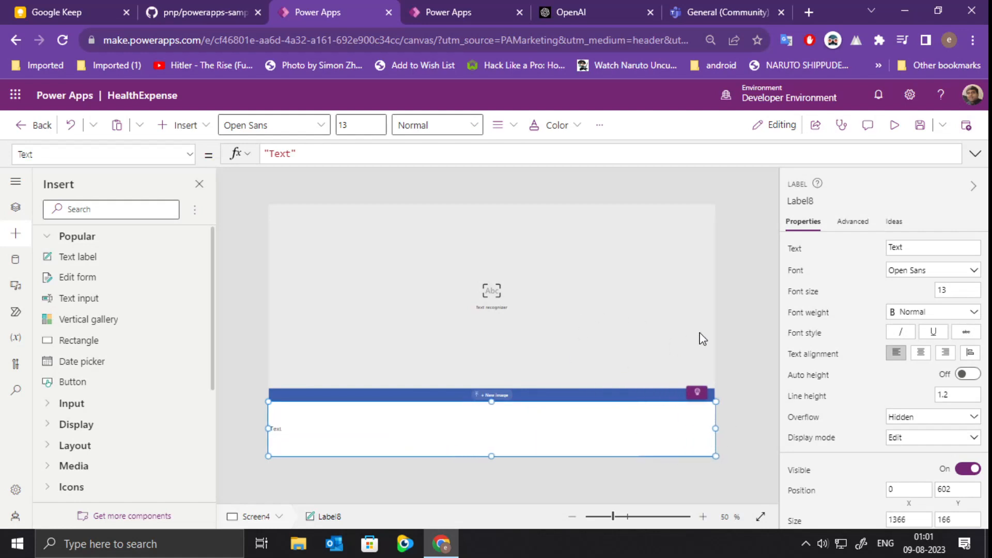
# Set the label's Text formula to TextRecognizer3.Selected.Text.
pyautogui.click(310, 154)
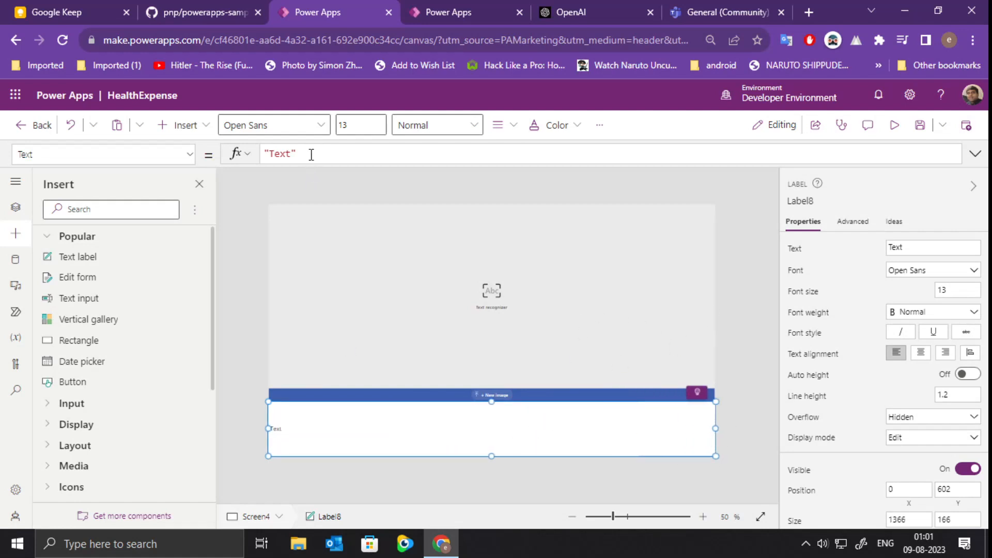
pyautogui.write('T')
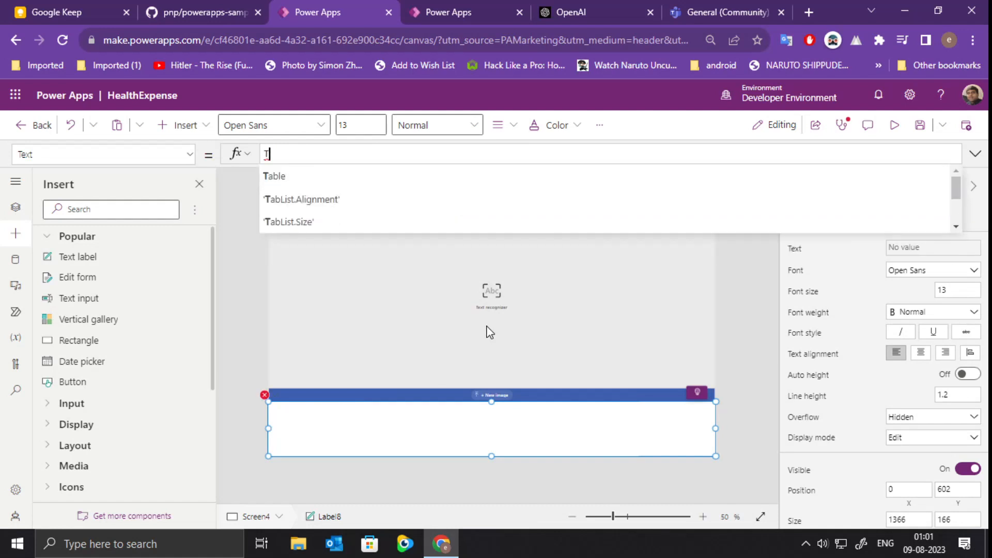
pyautogui.write('extRecognizer3')
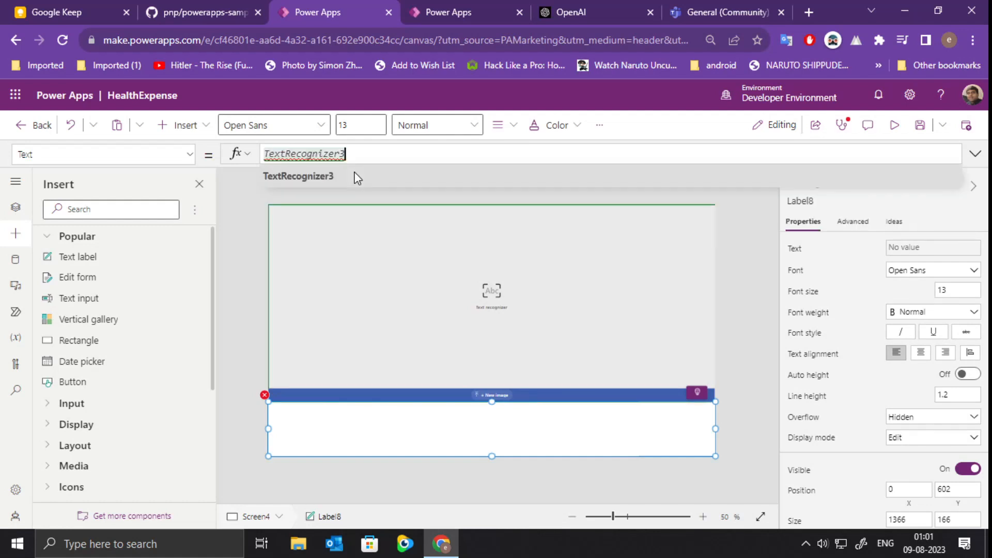
pyautogui.write('.Sele')
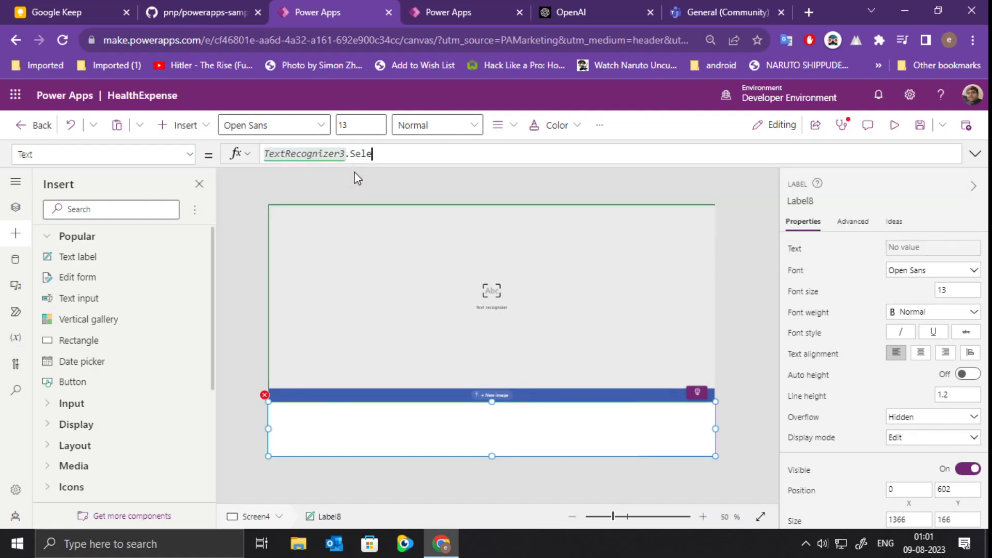
pyautogui.write('cted.')
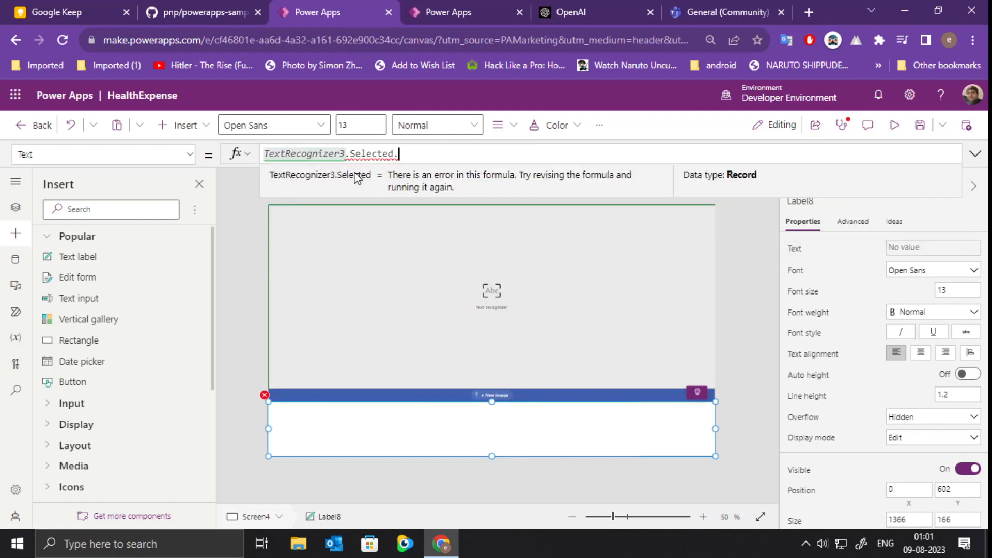
pyautogui.write('Text')
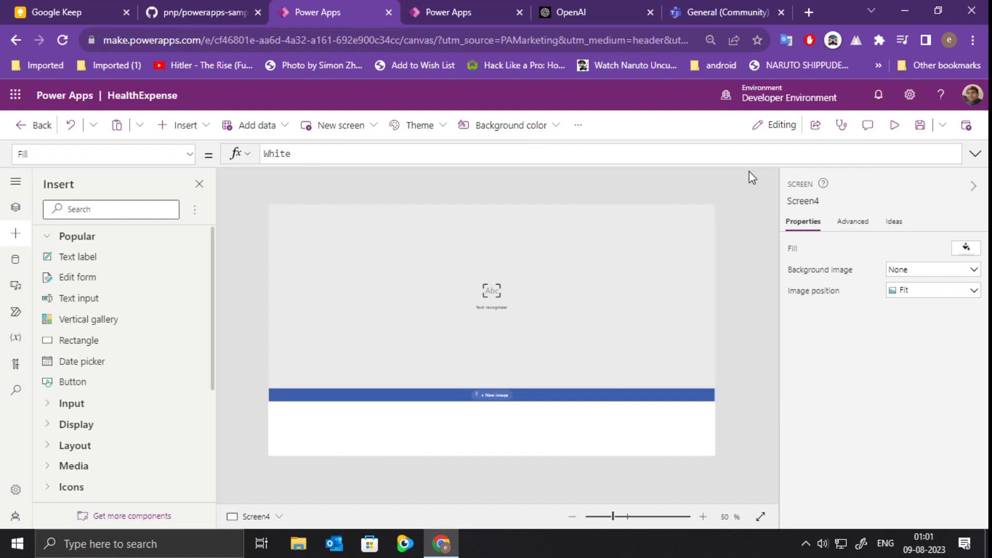
pyautogui.moveTo(894, 125)
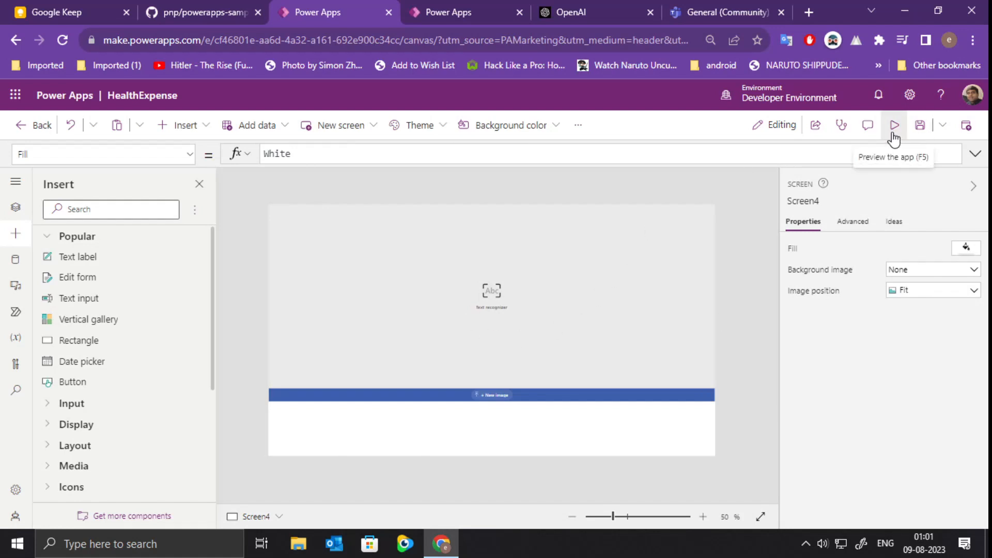
# Preview the screen, upload the WhatsApp prescription photo and show a recognized line in the label.
pyautogui.click(892, 125)
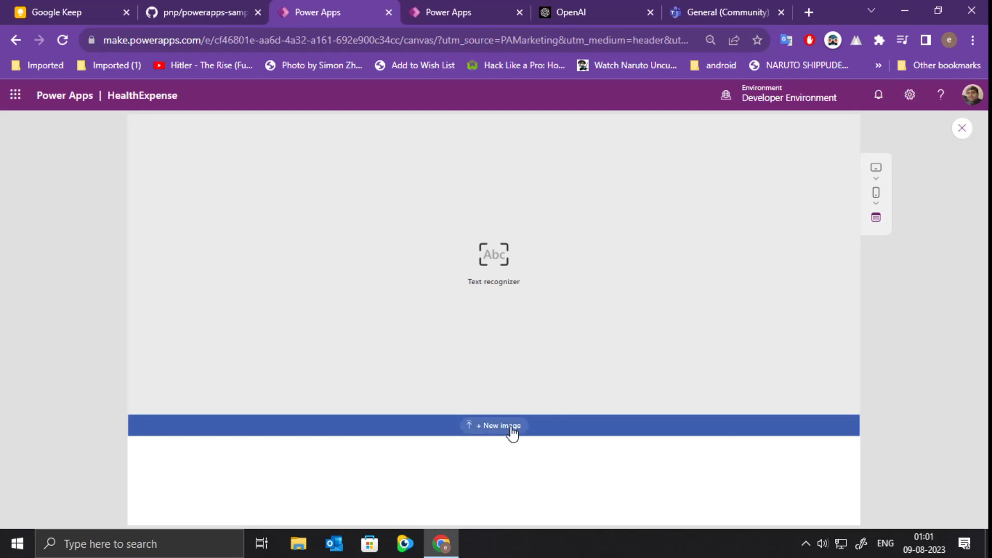
pyautogui.click(493, 425)
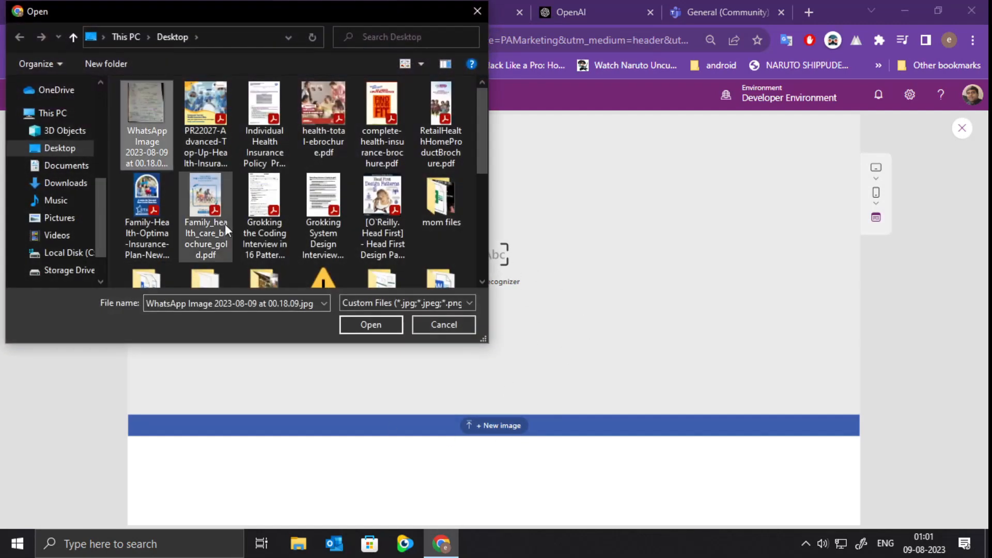
pyautogui.click(371, 325)
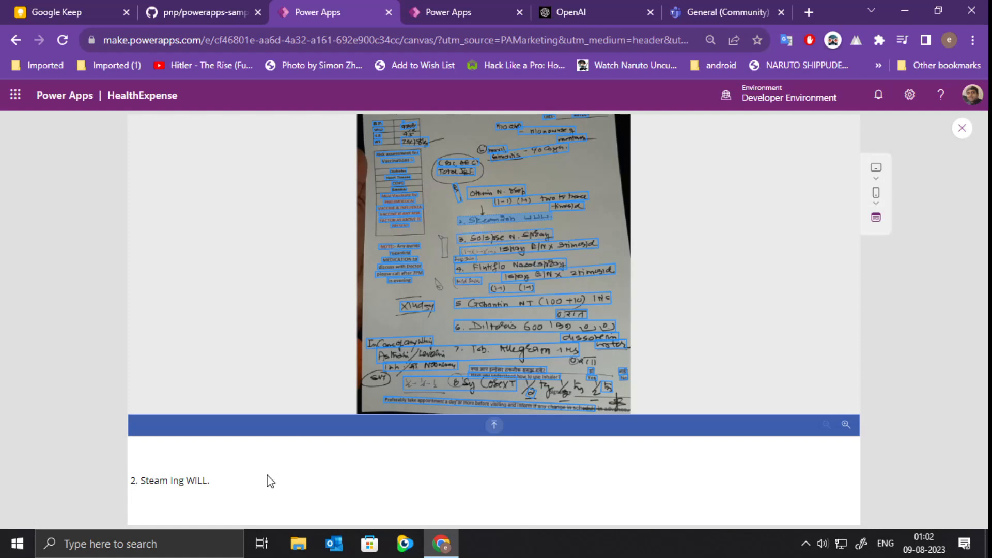
pyautogui.moveTo(493, 235)
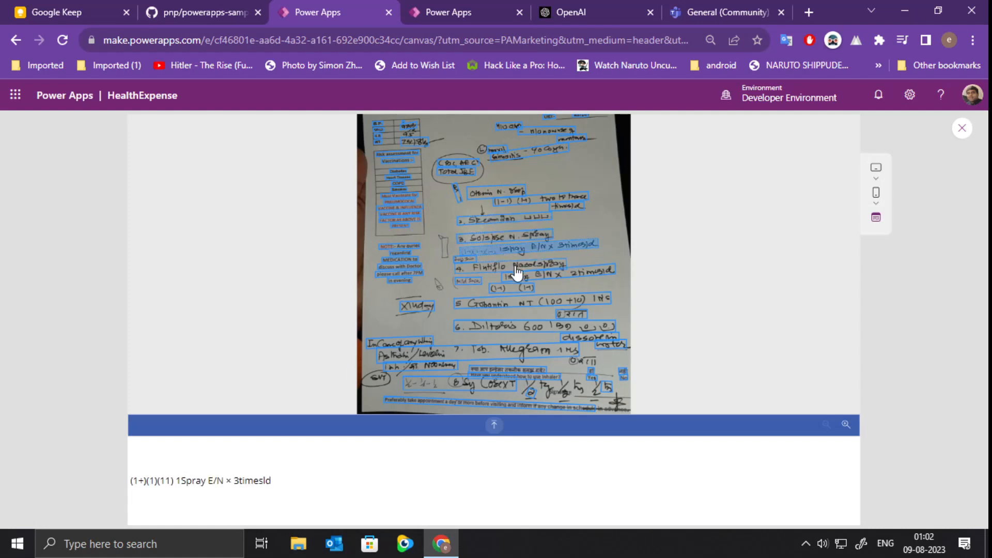
pyautogui.click(534, 266)
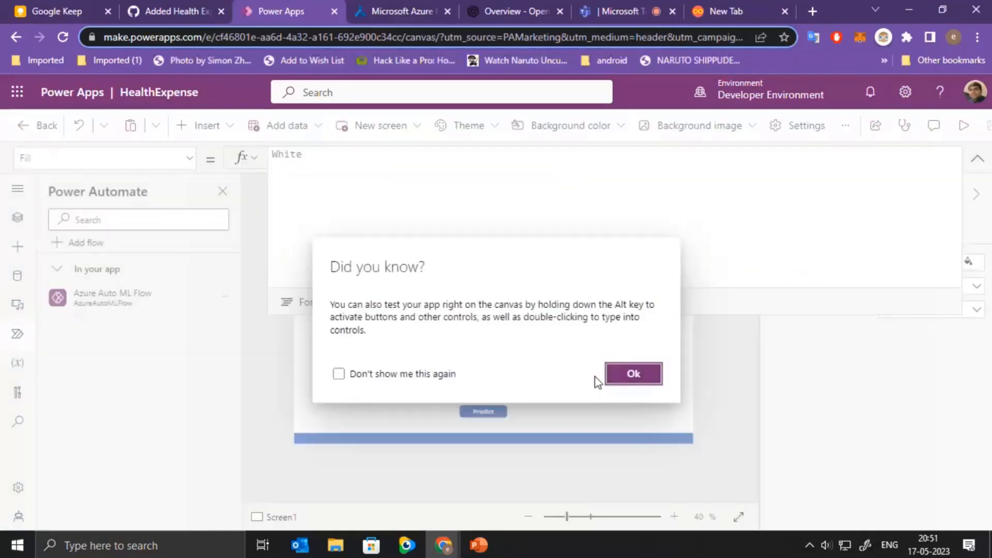
# Review the completed sleepy_train_xpjby4hv job in the Automated ML jobs page.
pyautogui.click(633, 373)
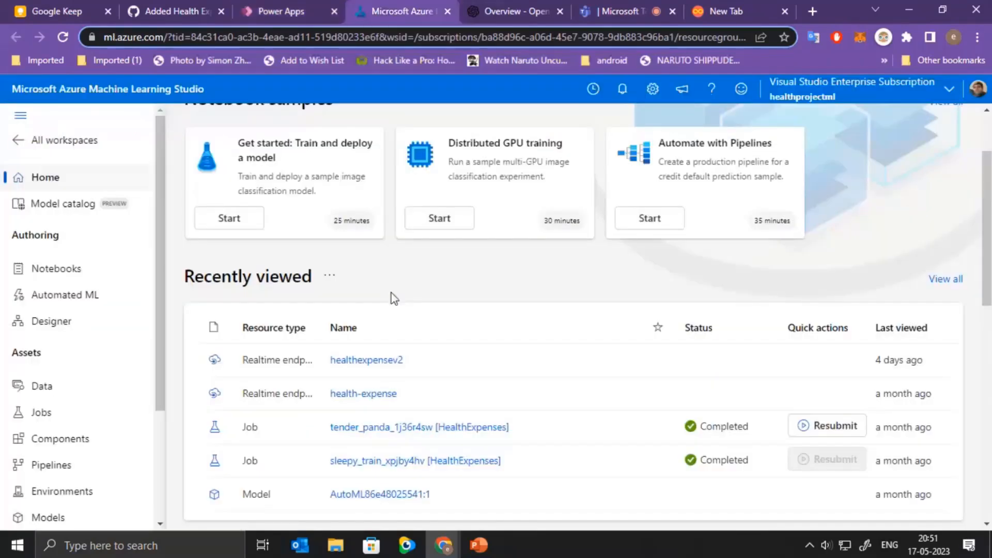
pyautogui.scroll(-3)
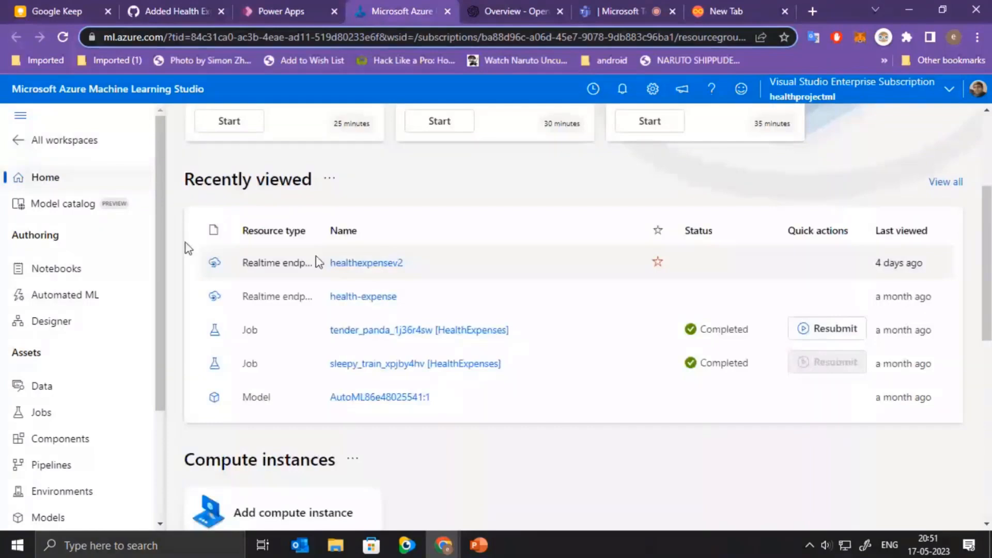
pyautogui.scroll(3)
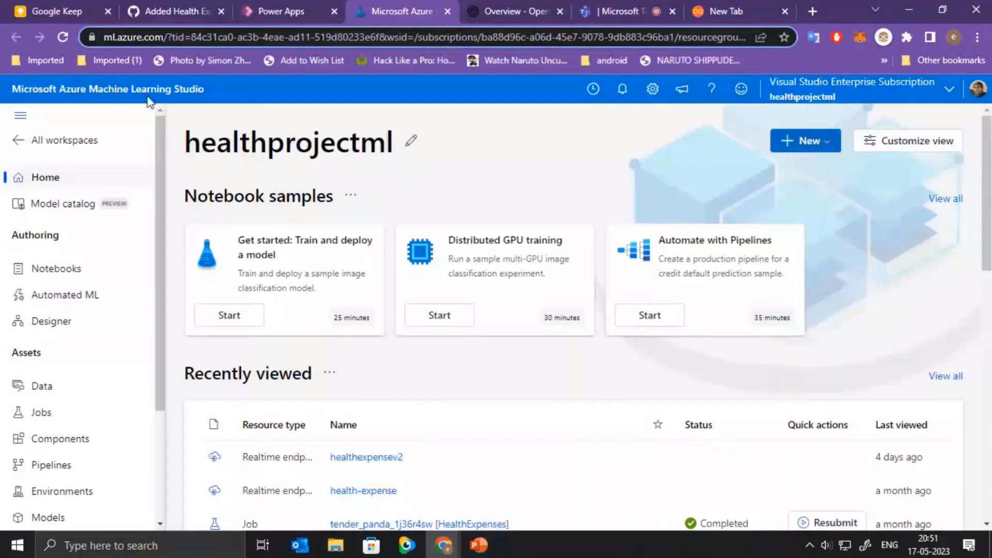
pyautogui.click(65, 295)
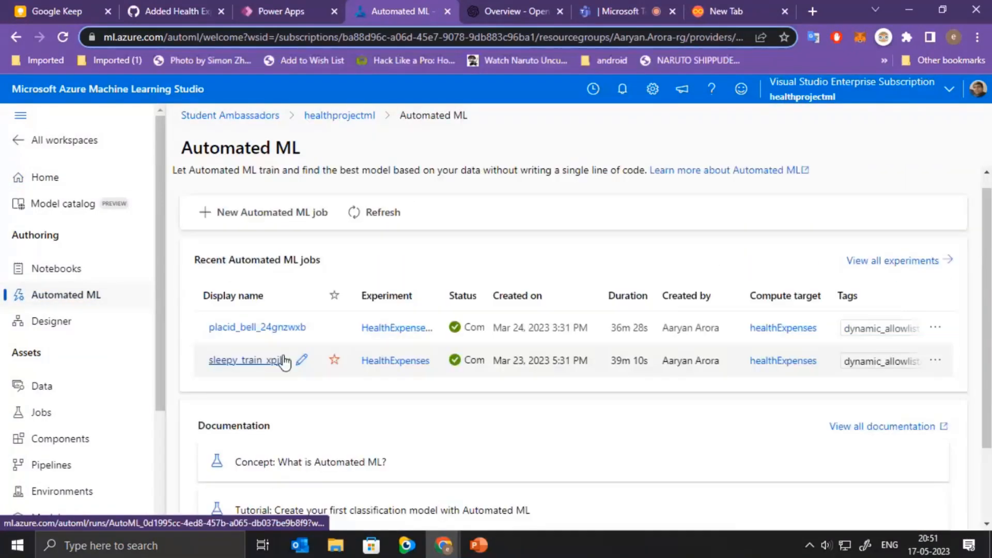
pyautogui.click(247, 359)
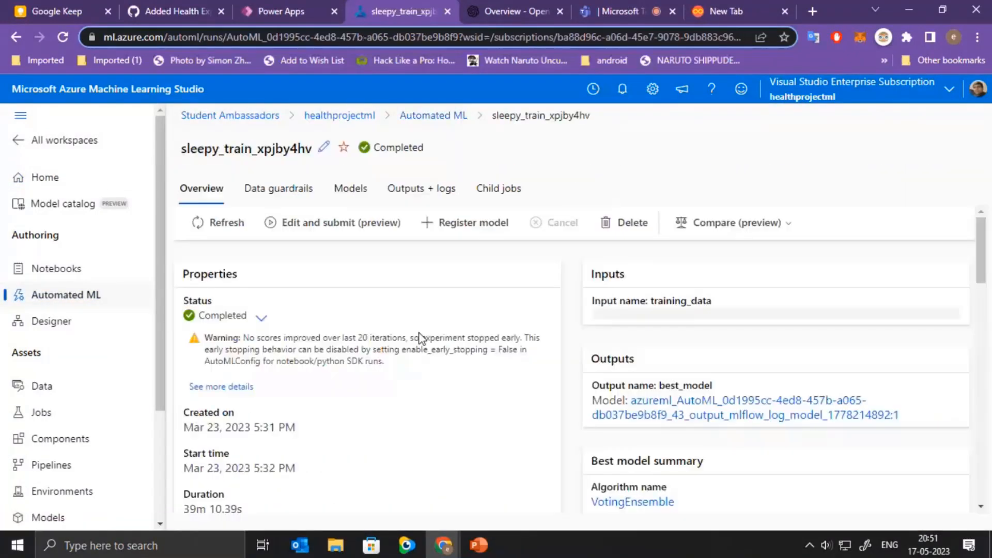
pyautogui.scroll(-3)
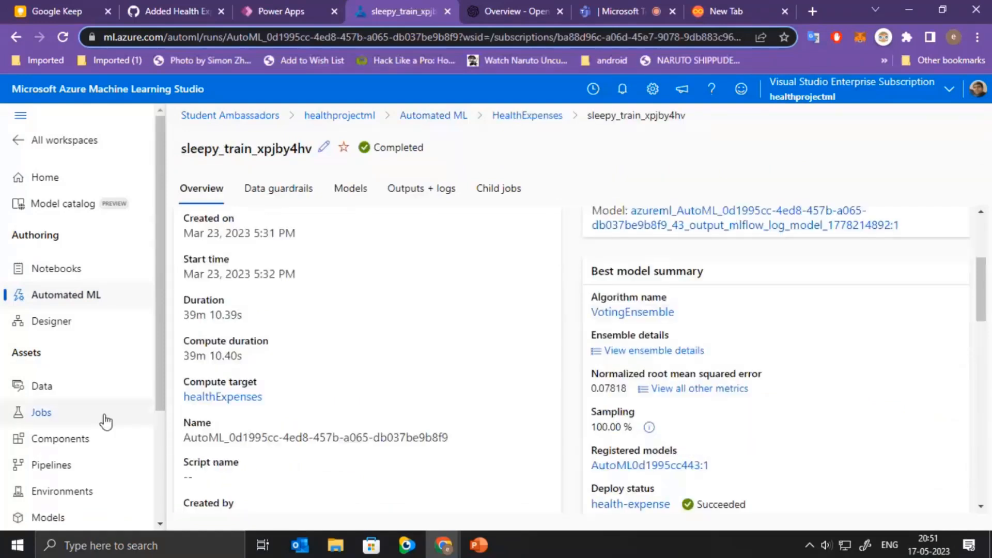
# Show the list of deployed real-time endpoints, then move to the OpenAI platform page.
pyautogui.click(55, 446)
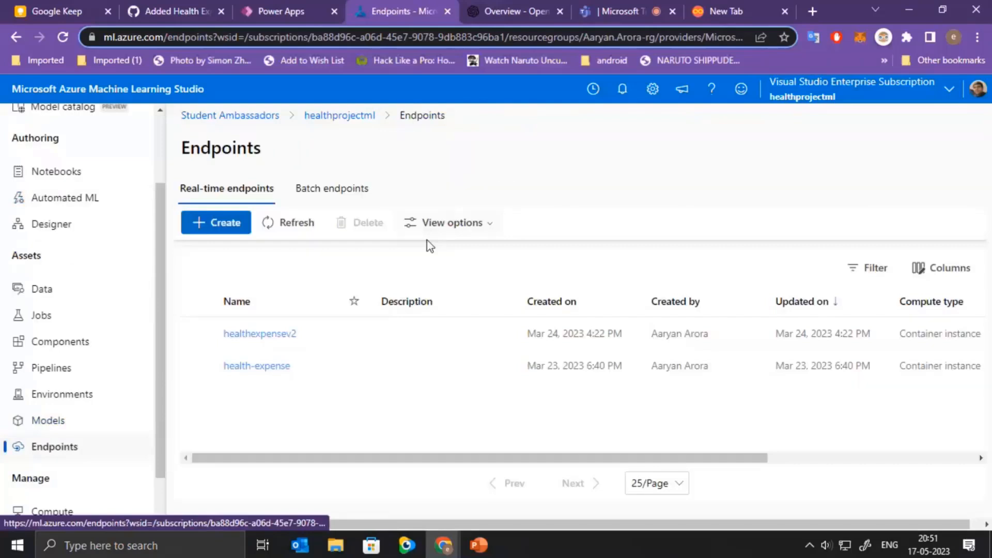
pyautogui.moveTo(532, 158)
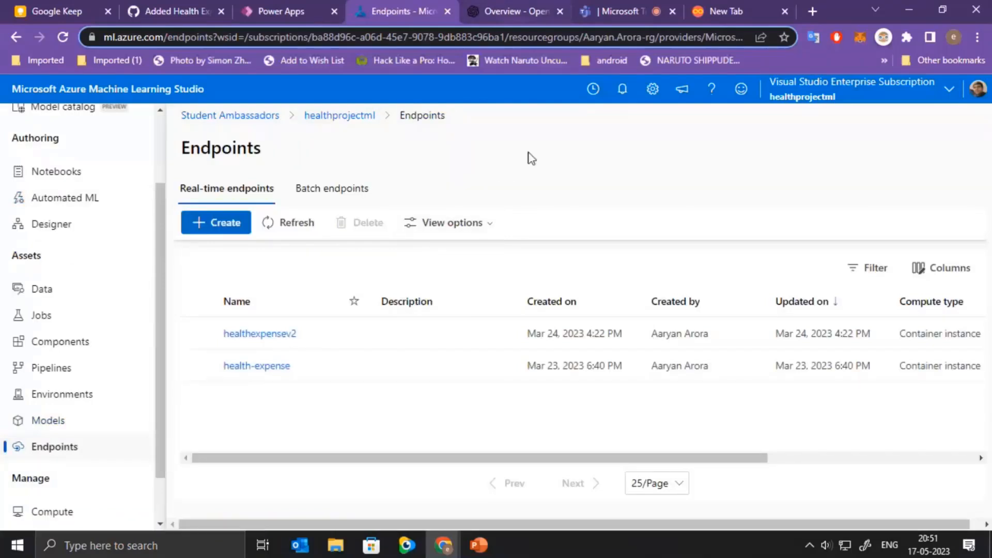
pyautogui.click(514, 11)
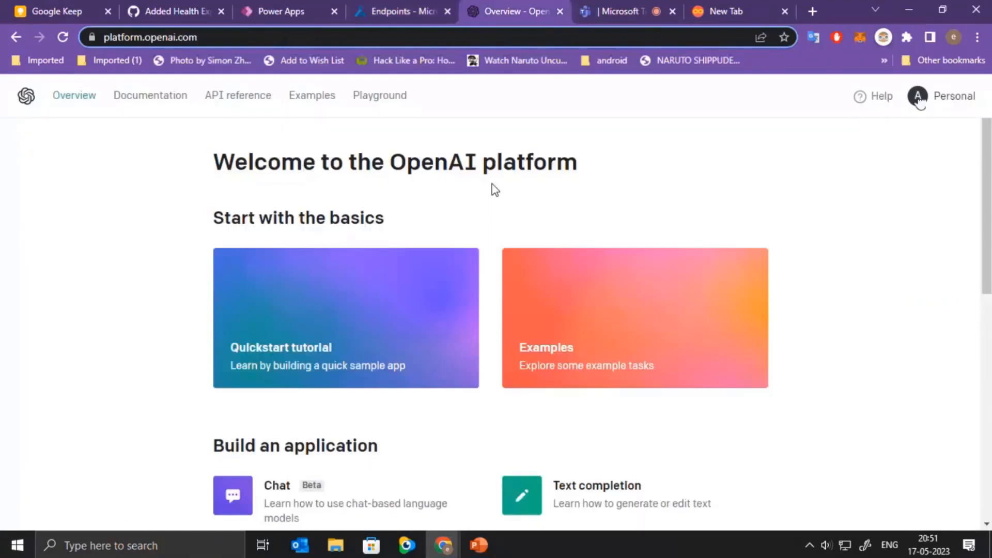
pyautogui.moveTo(984, 390)
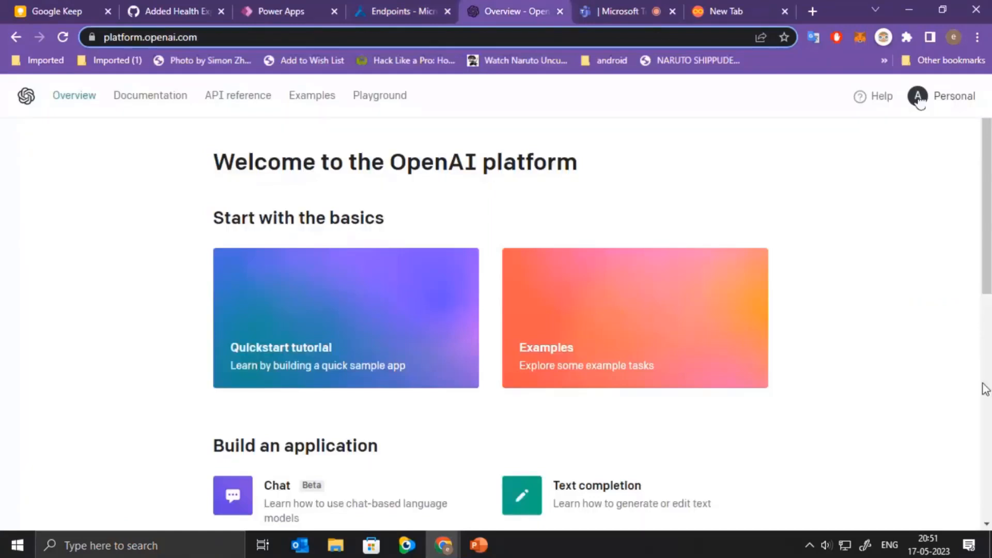